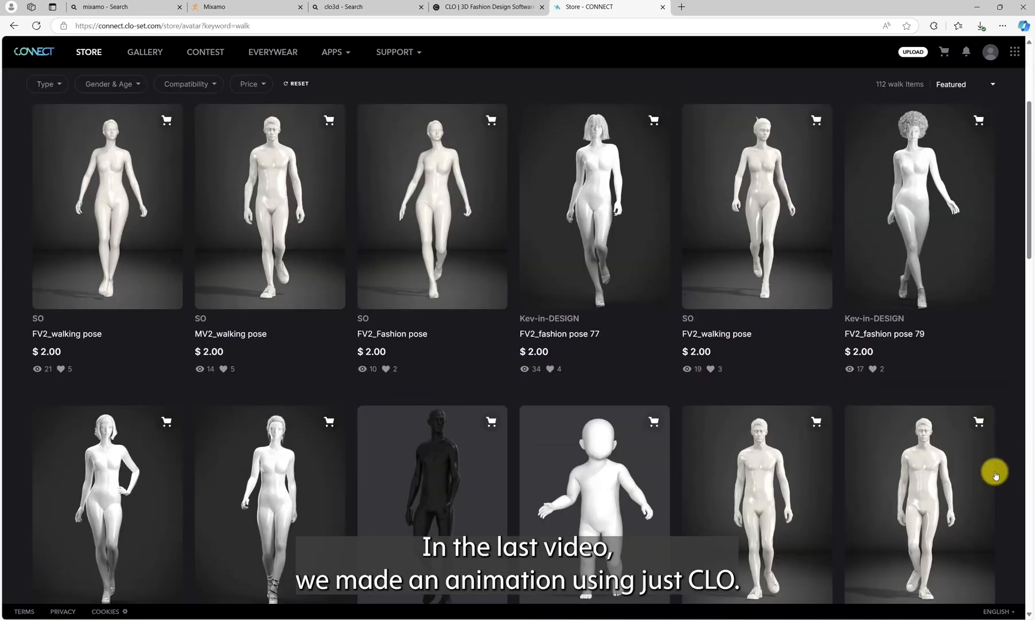
Adjust the CLO 3D scene view of the bare avatar before exporting
scroll(down, 3)
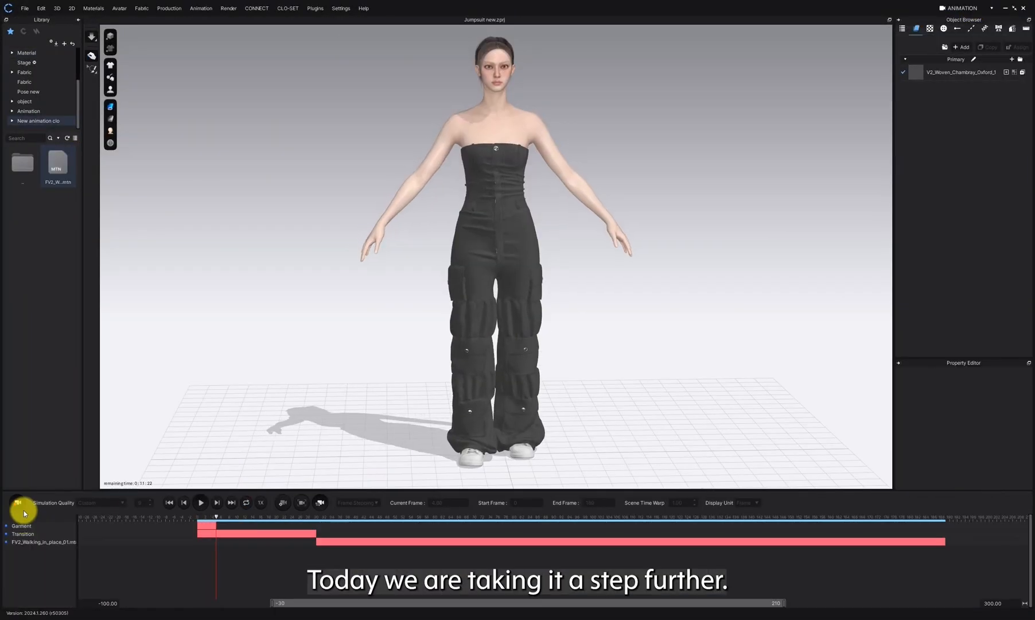
click(201, 503)
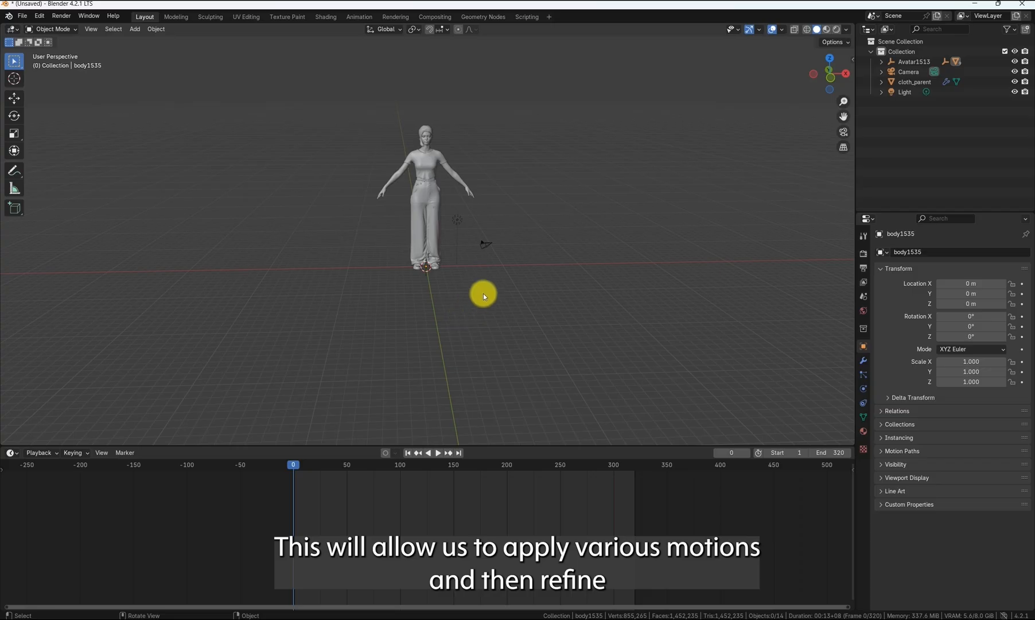
click(441, 452)
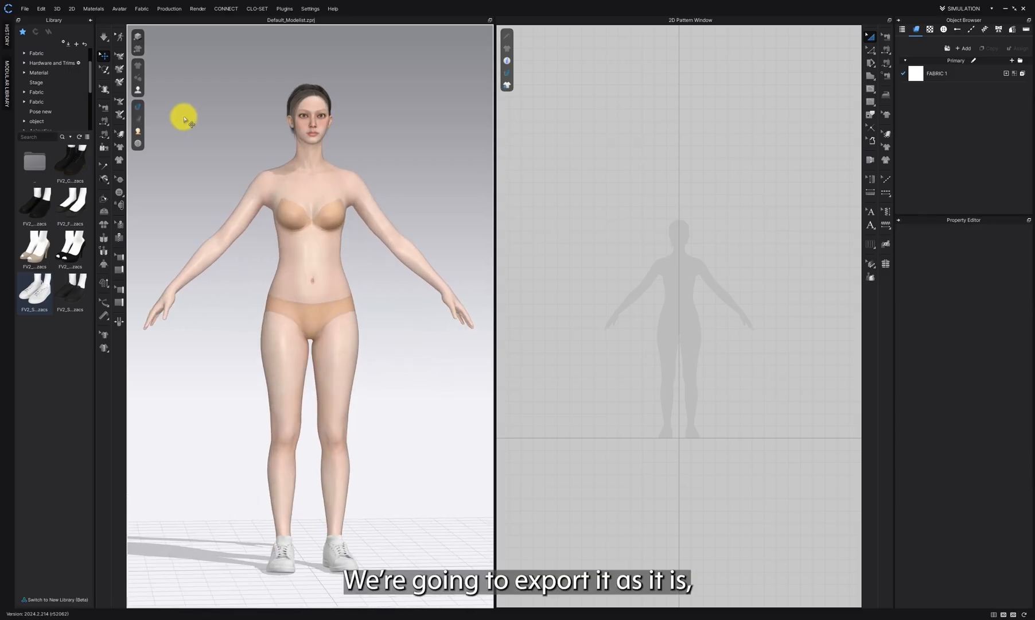
mouse_move(248, 93)
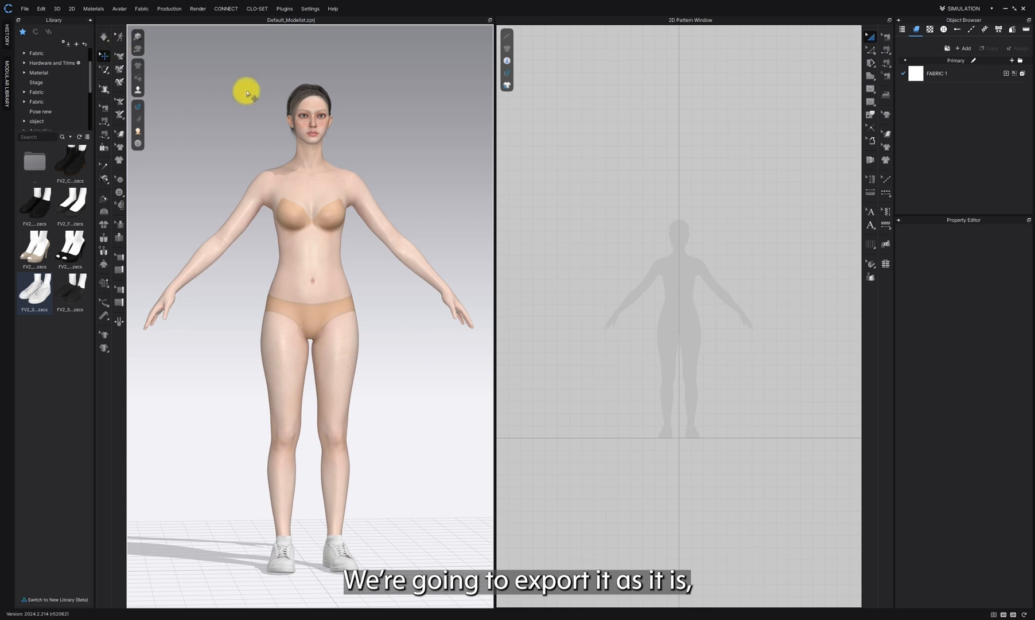
Export the bare avatar as an FBX named Mia into the desktop file folder
click(24, 9)
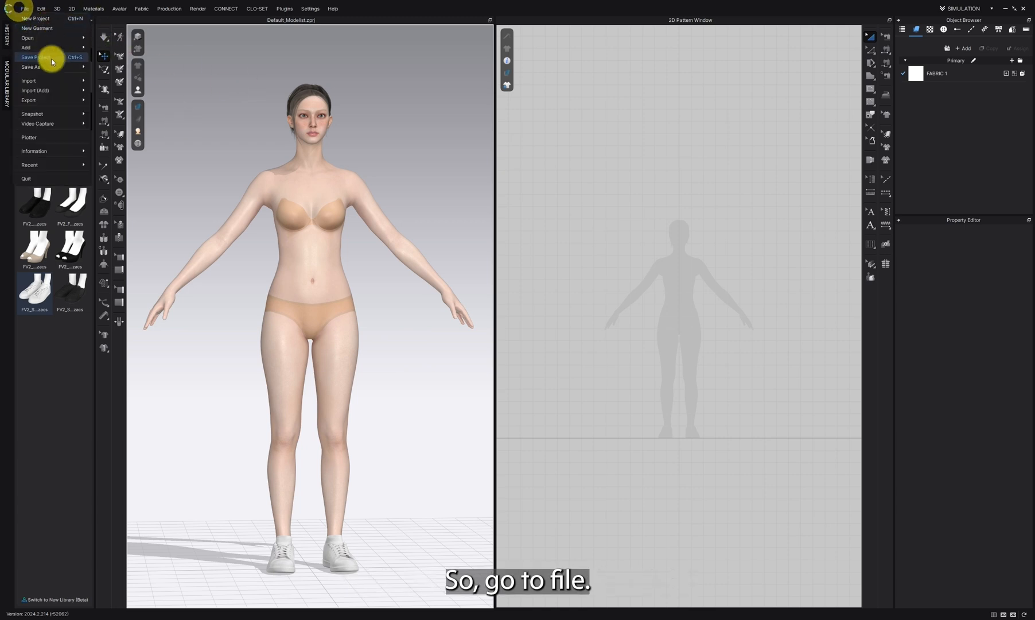
click(28, 100)
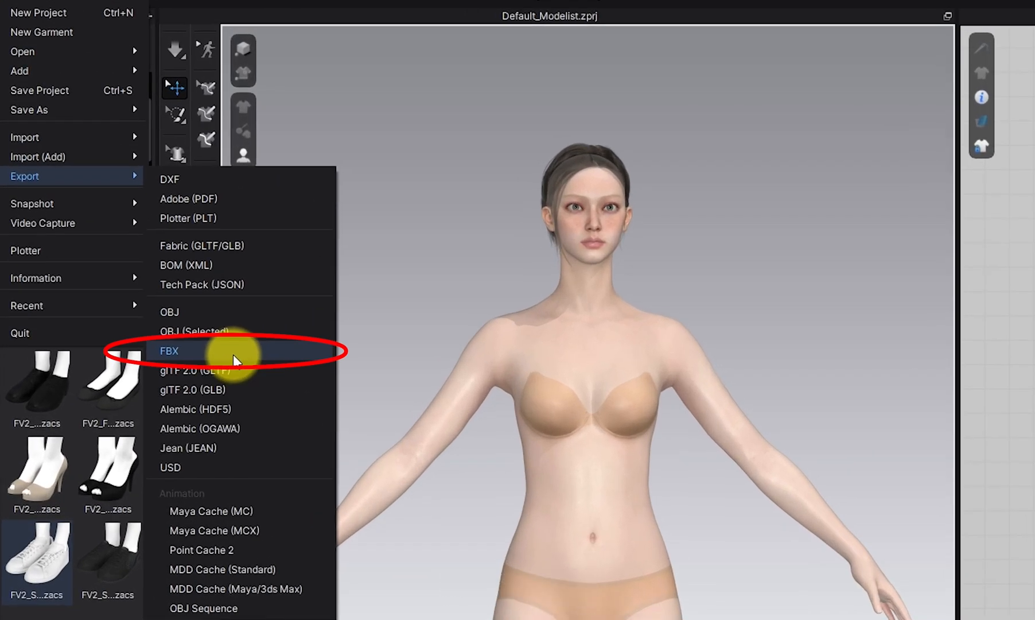
click(170, 350)
text(Mia)
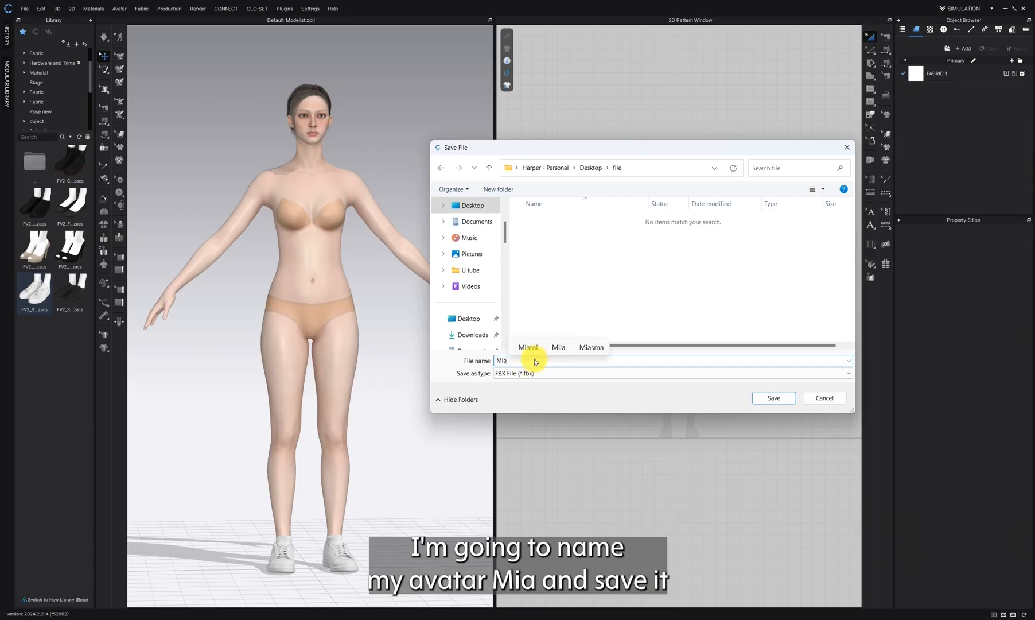
mouse_move(572, 386)
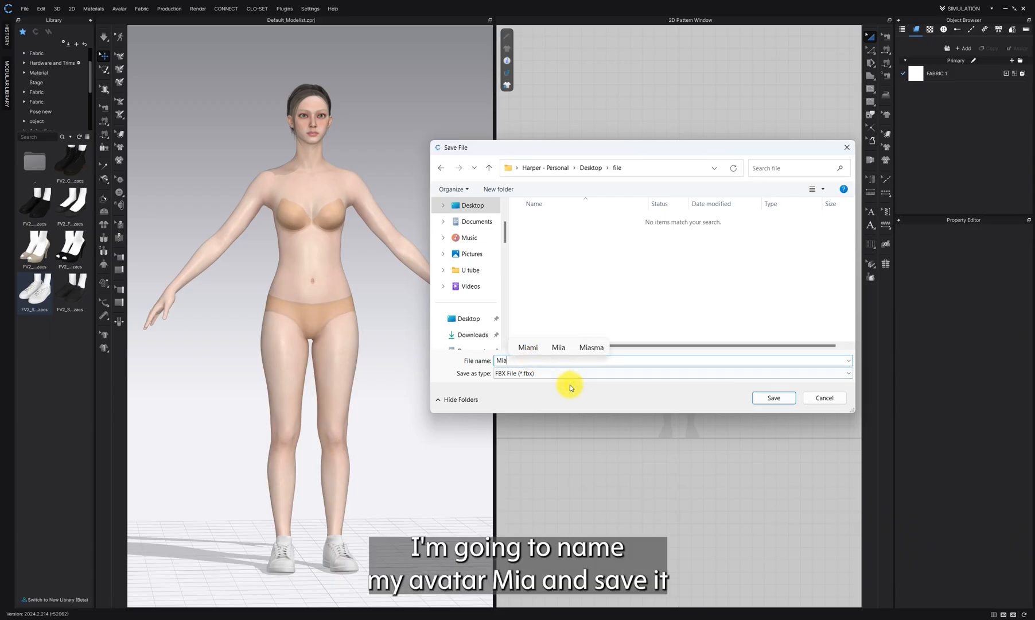
click(773, 397)
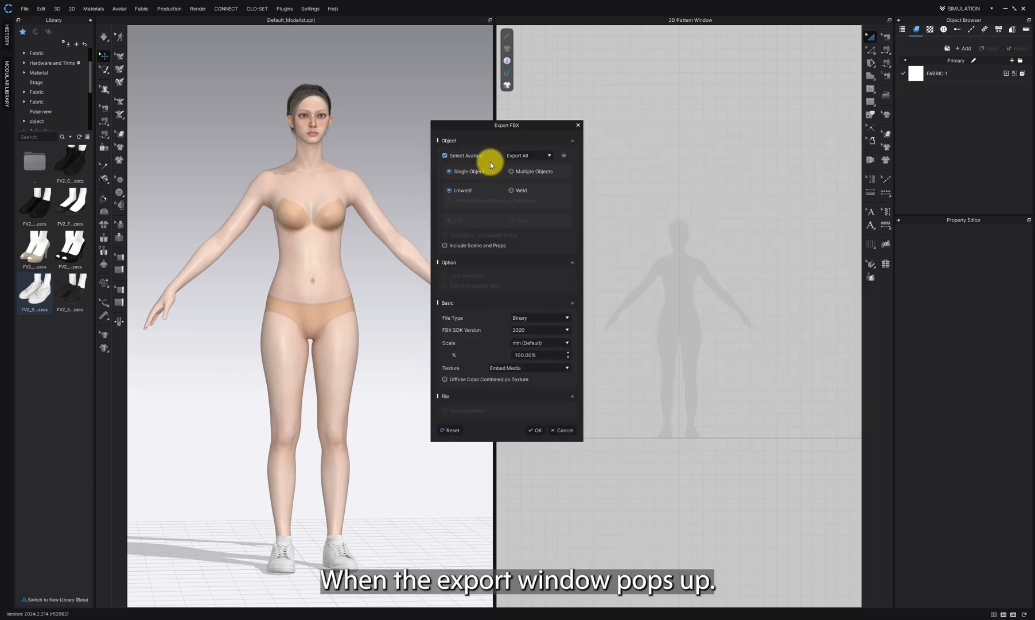
click(533, 429)
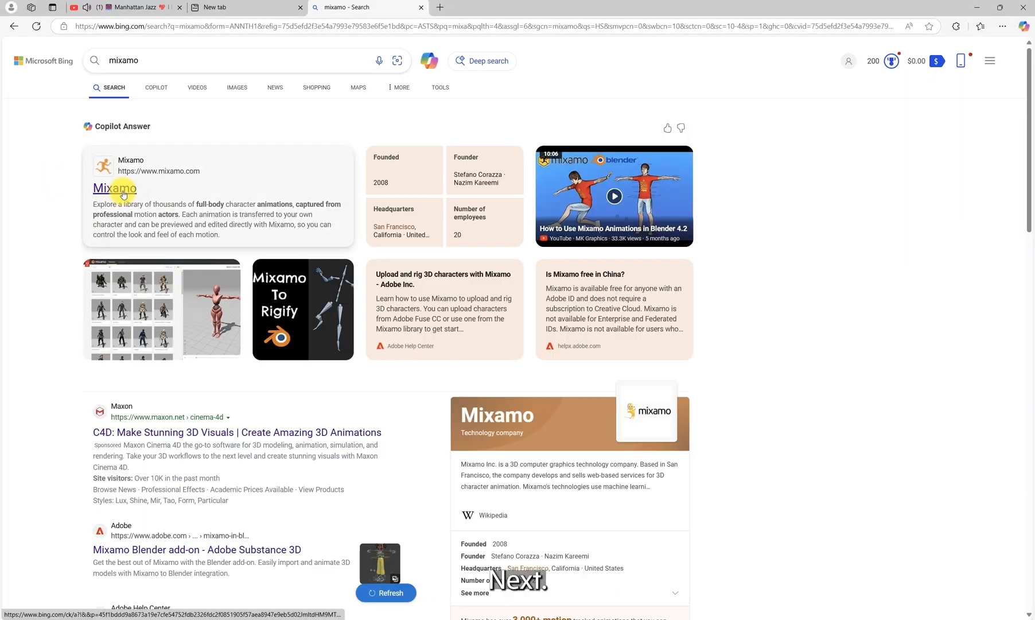
Upload the Mia FBX avatar as a new character on the Mixamo website
click(115, 188)
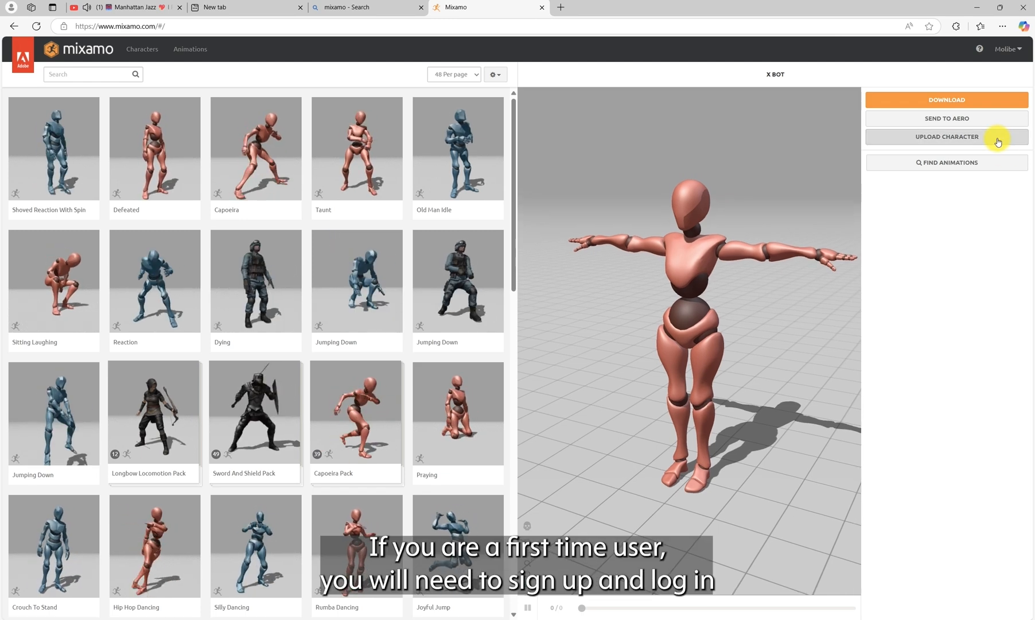
click(946, 136)
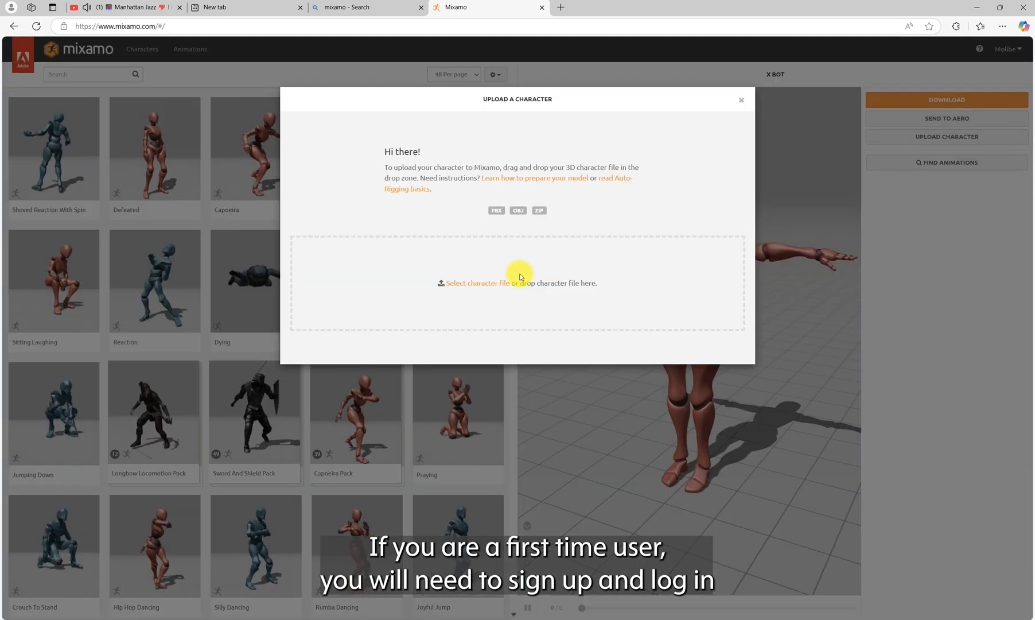
click(477, 282)
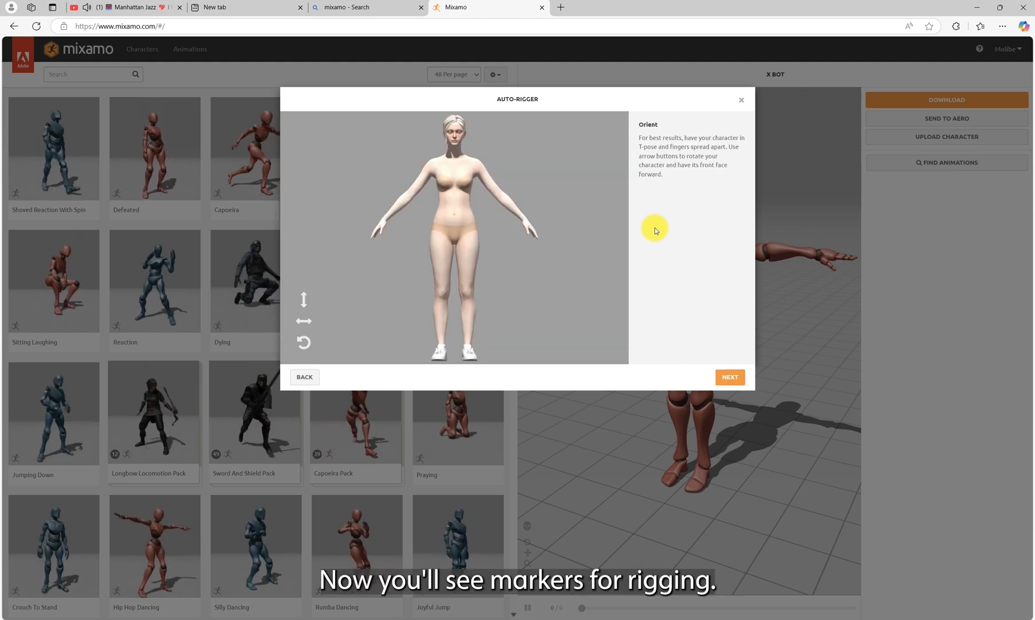
Accept the orientation, place the rig markers and confirm the auto-rigged character
click(729, 377)
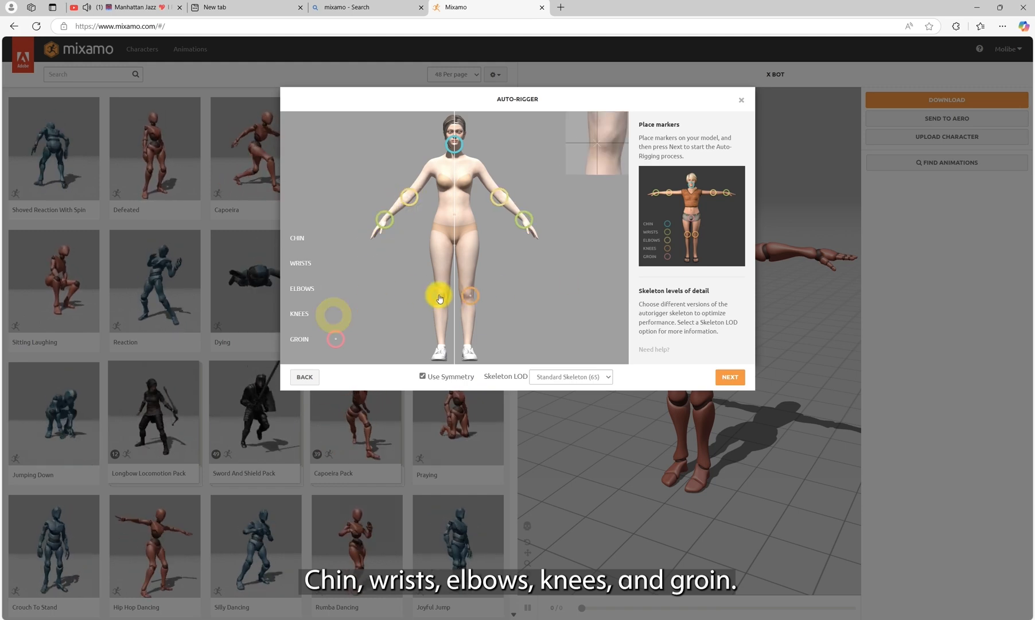
click(729, 377)
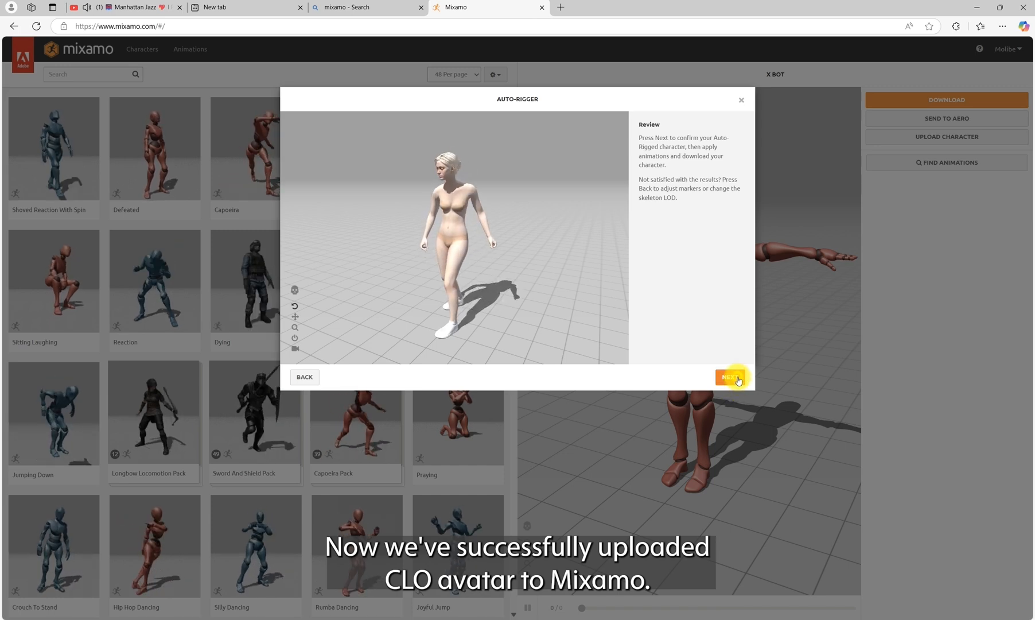
click(728, 376)
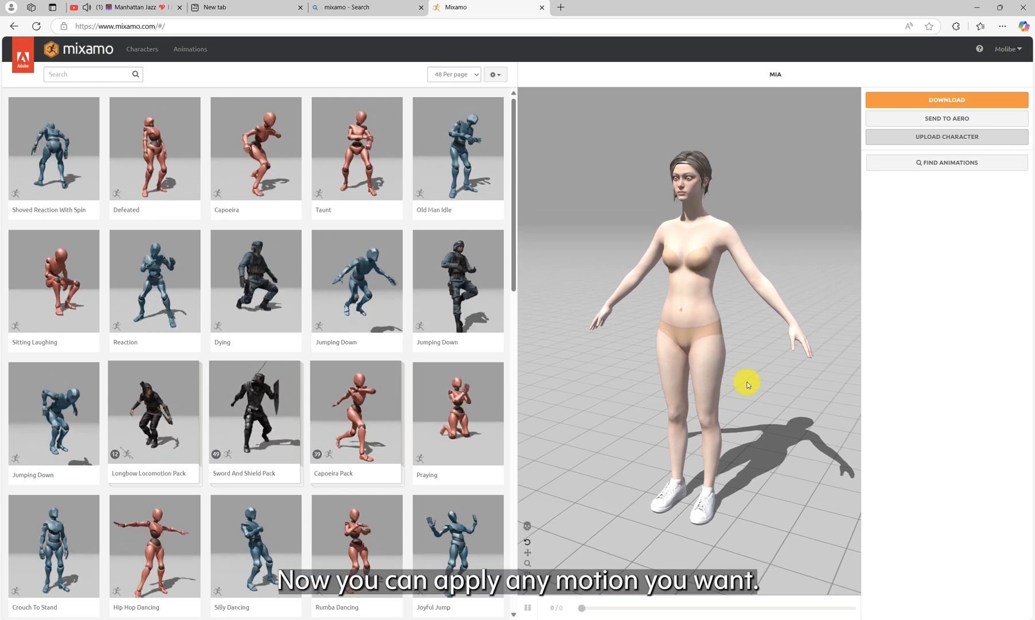
Search 'walk', apply Walk In Circle to Mia and download it as FBX with skin
click(83, 73)
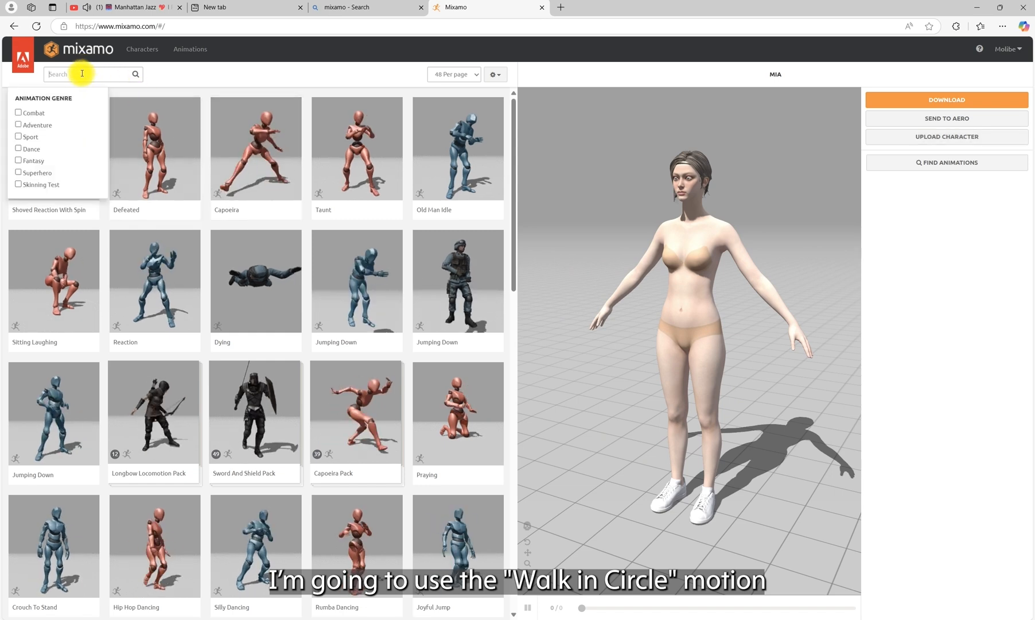
text(walk in circle)
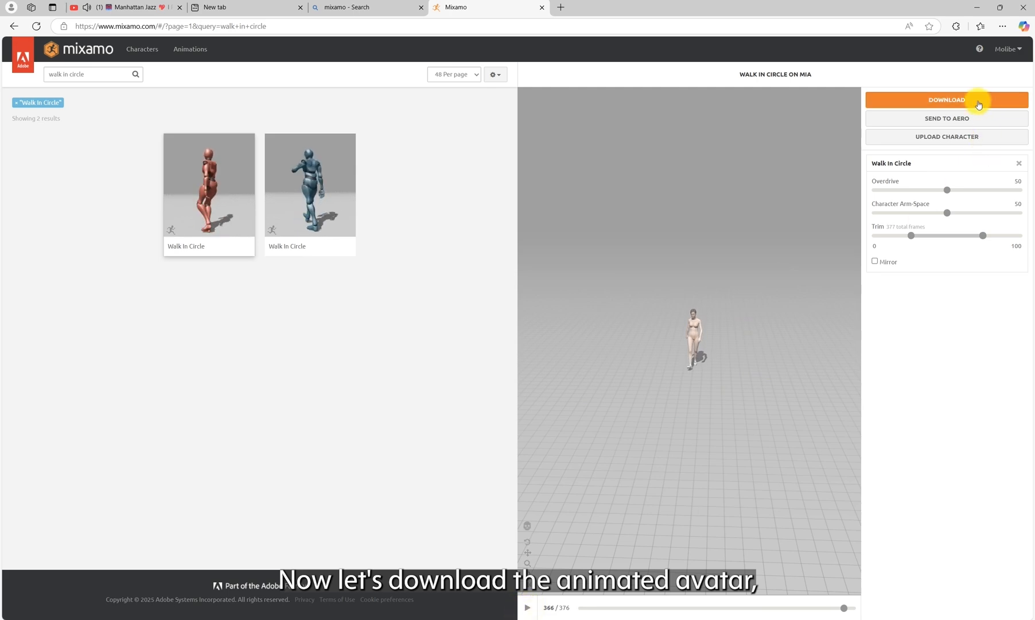
click(947, 100)
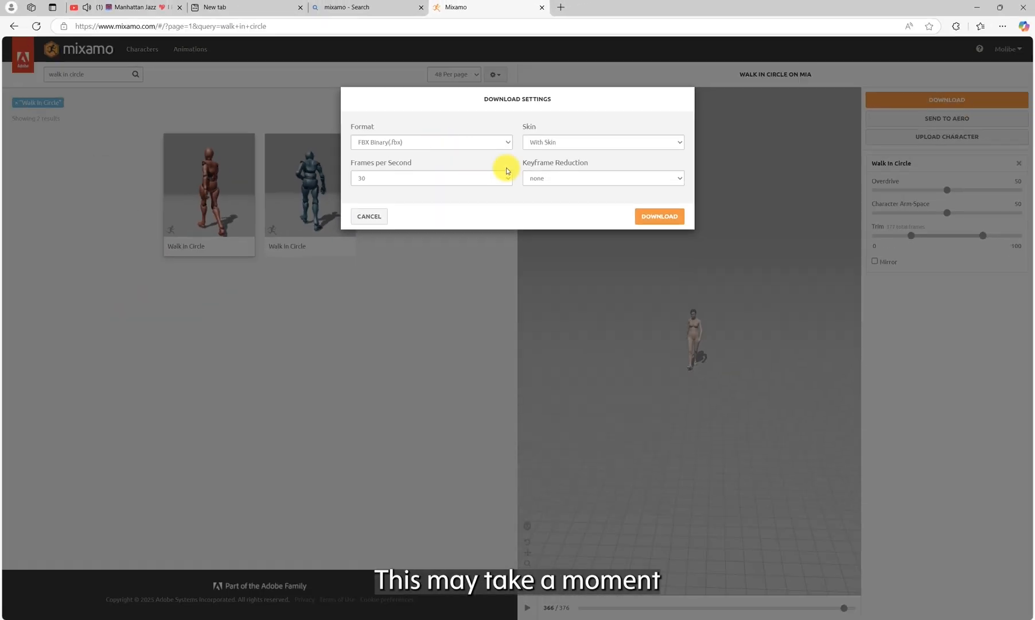
click(658, 215)
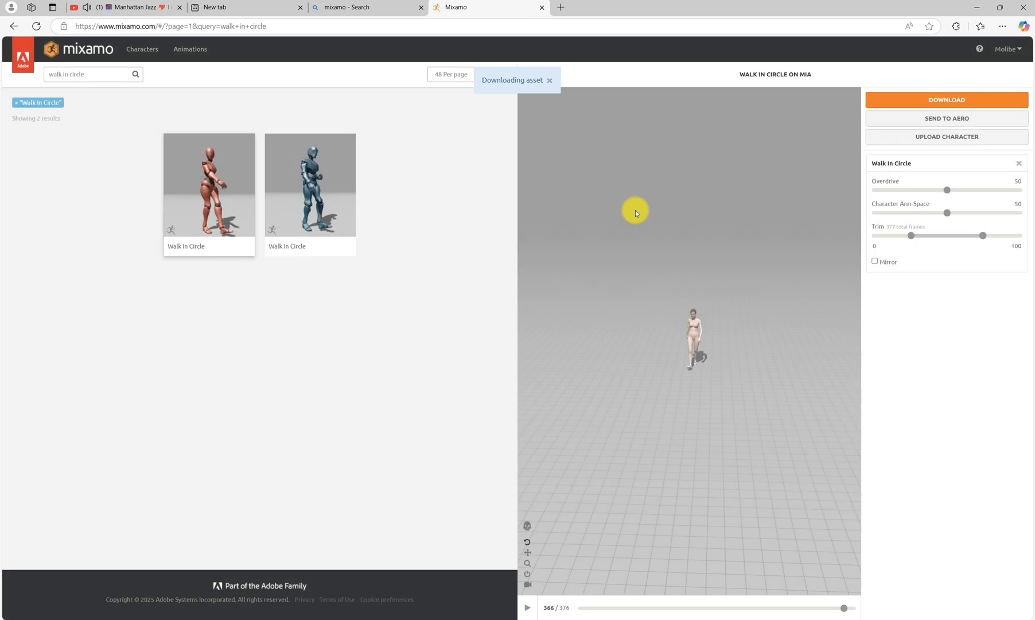
click(974, 25)
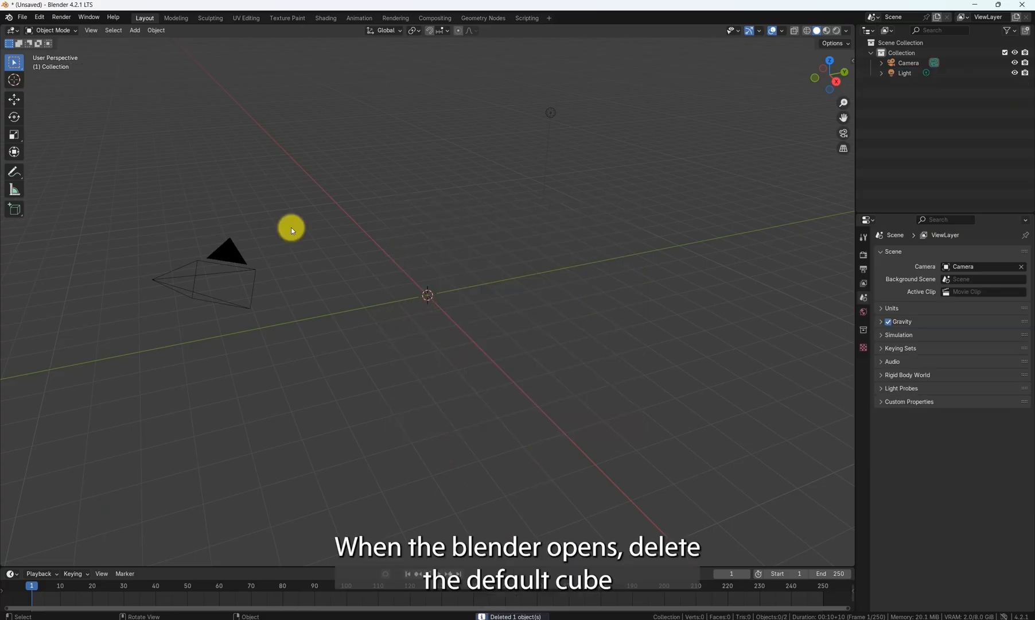
Start an FBX import in Blender and browse to the desktop folder holding the download
click(24, 18)
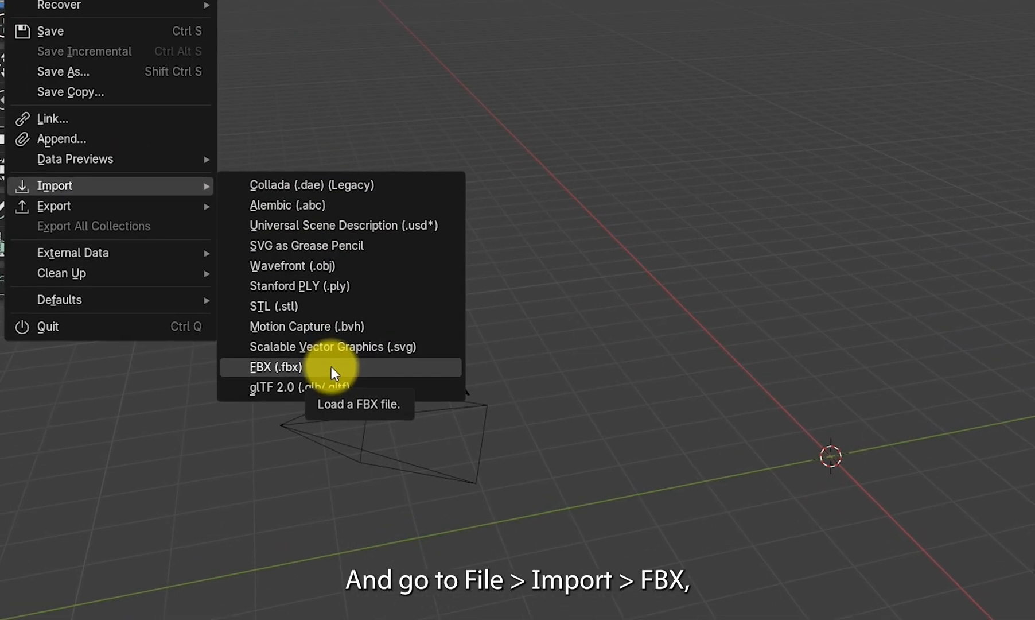
click(278, 367)
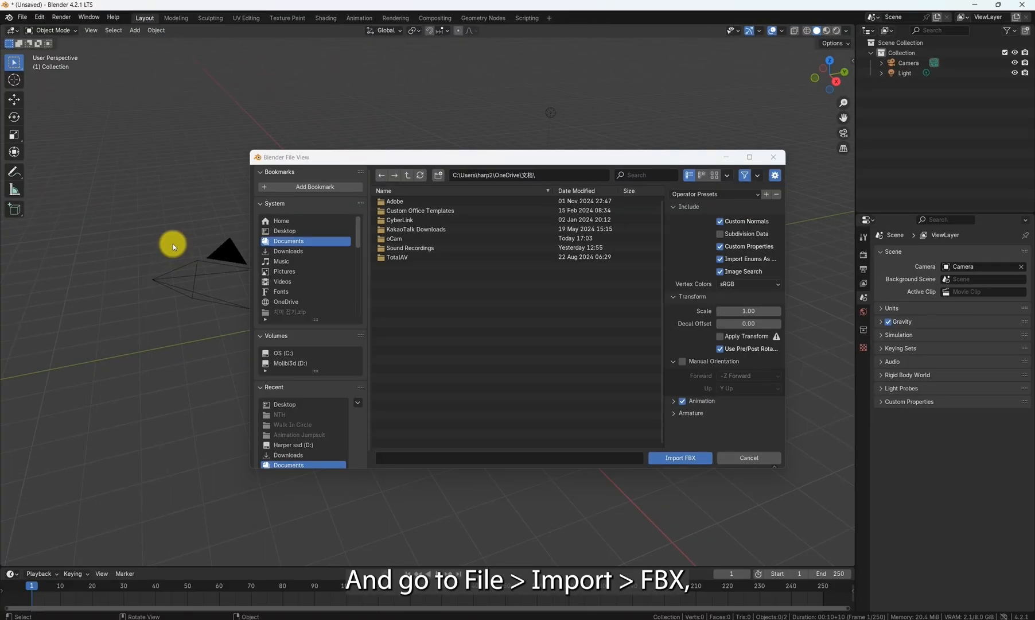
click(285, 230)
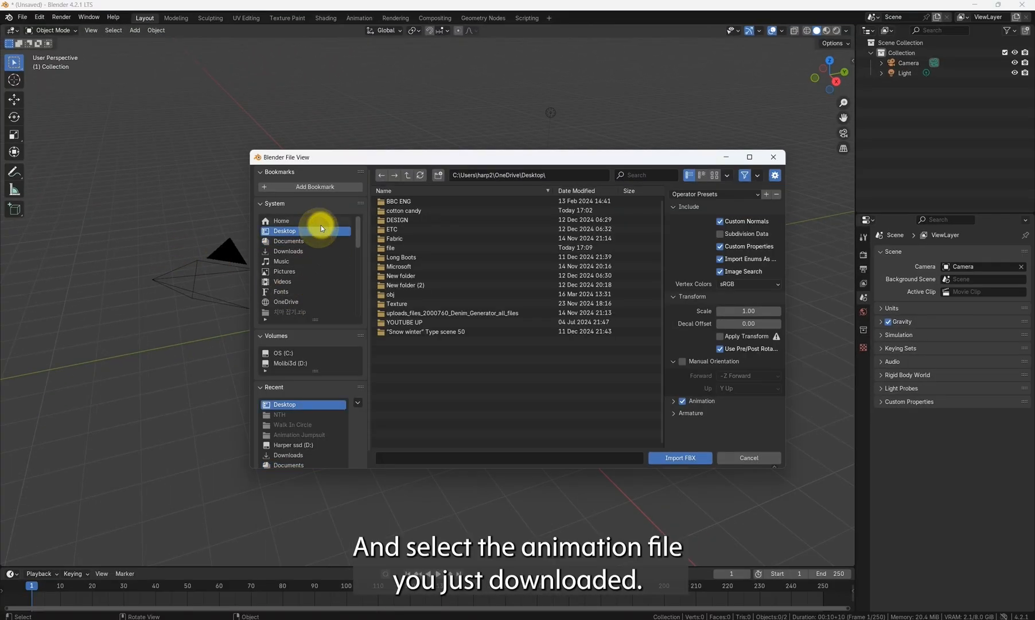
double_click(390, 246)
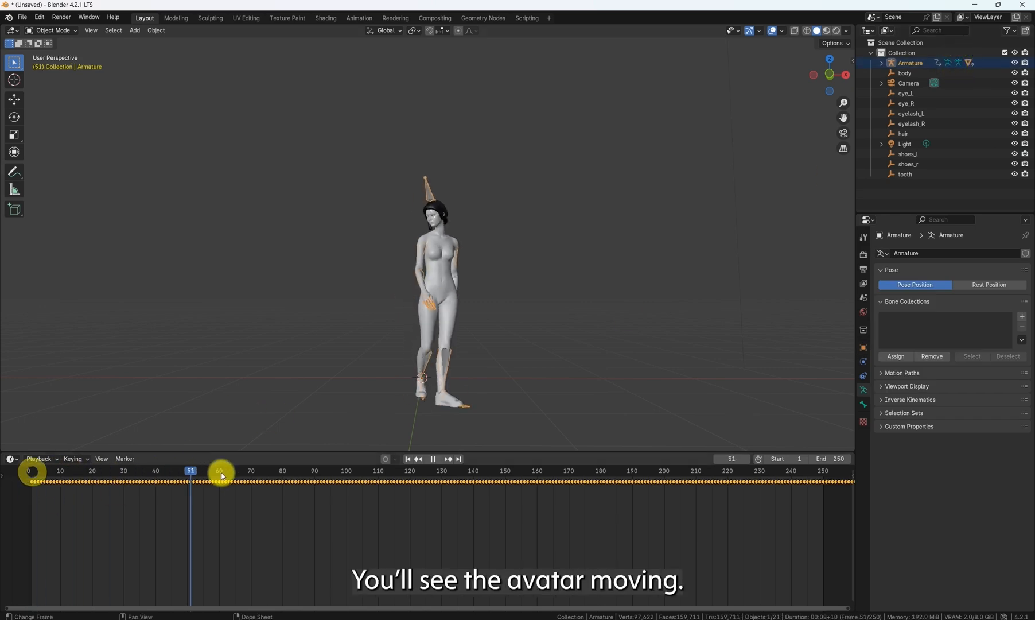
Jump the timeline to a later frame of the imported walk animation
click(803, 499)
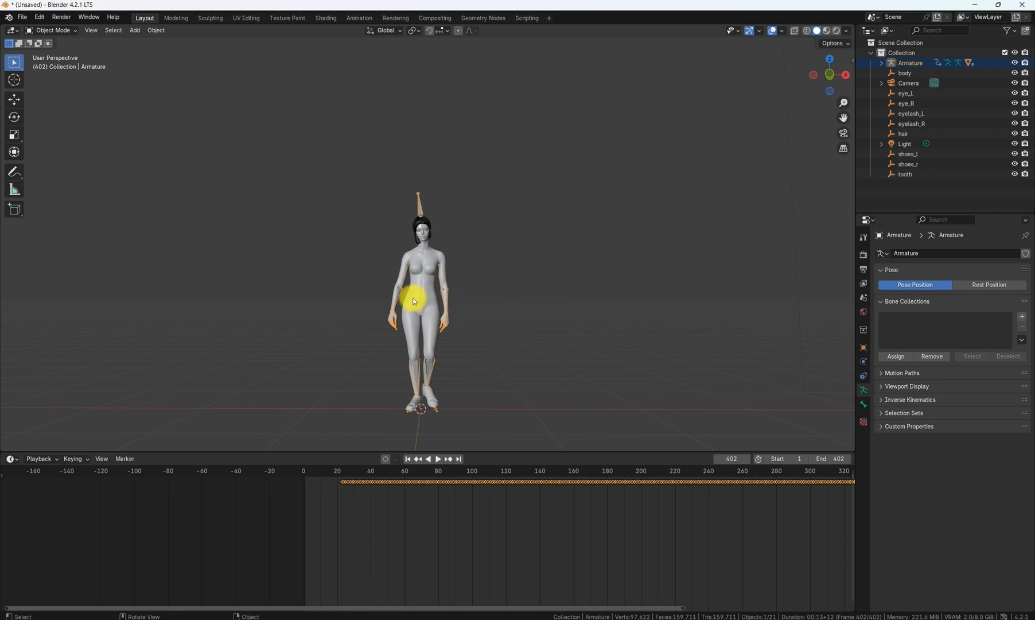
In Pose Mode, clear all bone transforms so the armature returns to a T-pose
click(56, 29)
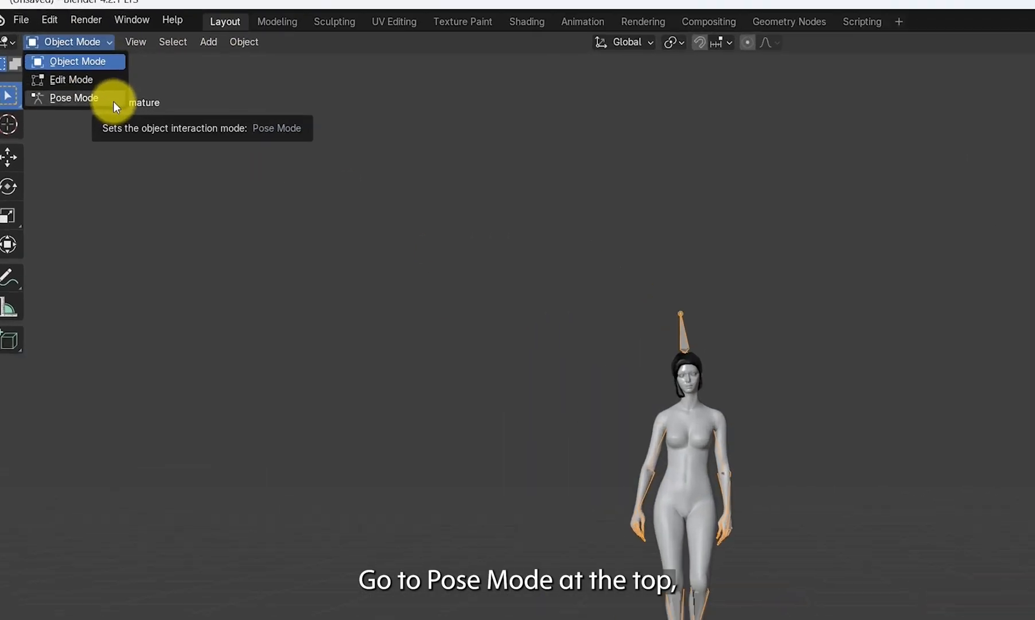
click(73, 98)
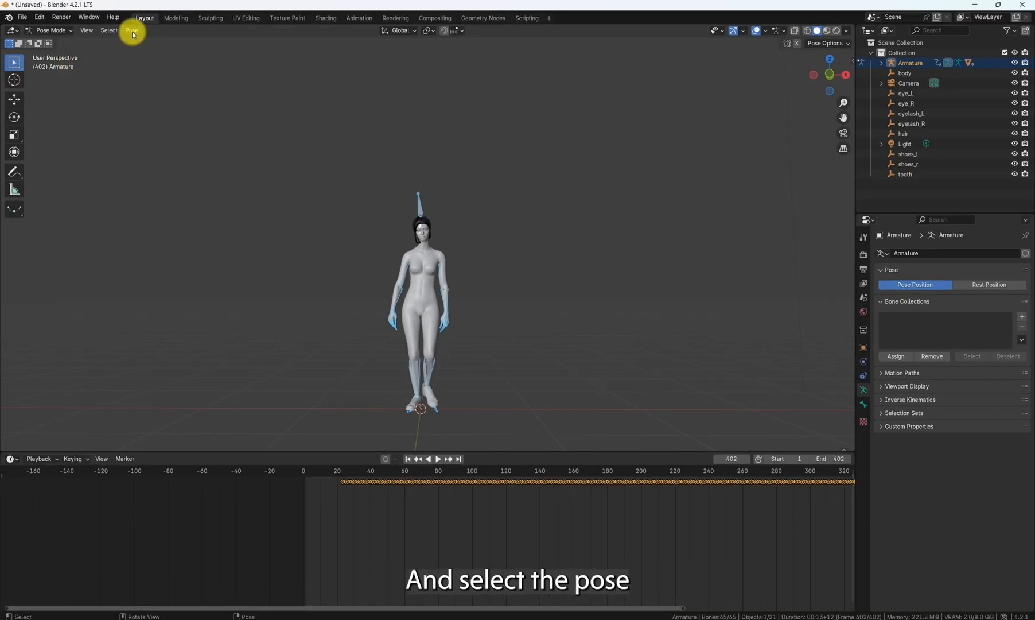
click(130, 29)
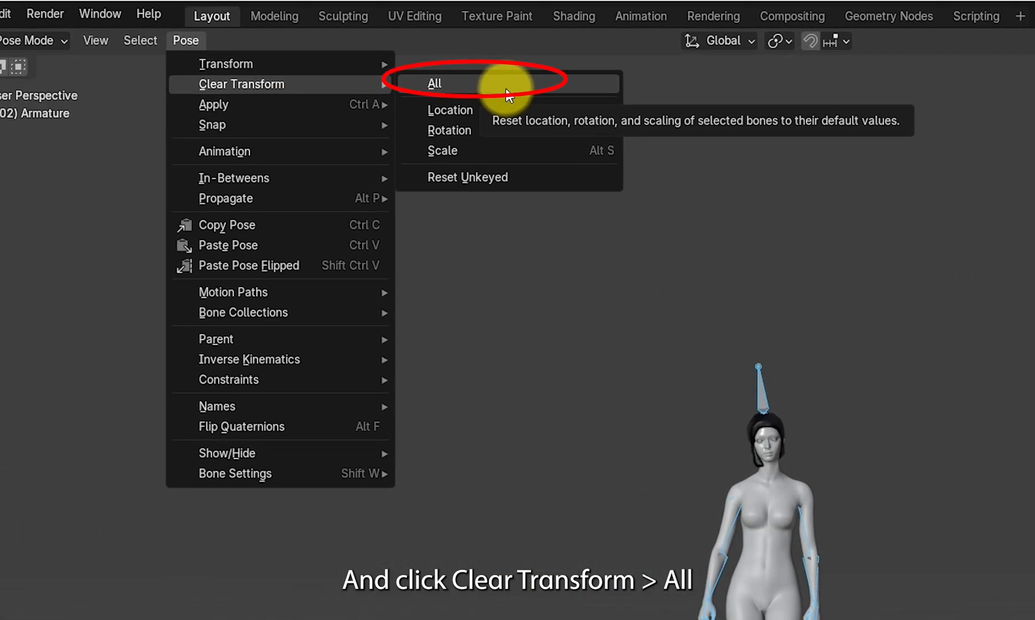
click(434, 82)
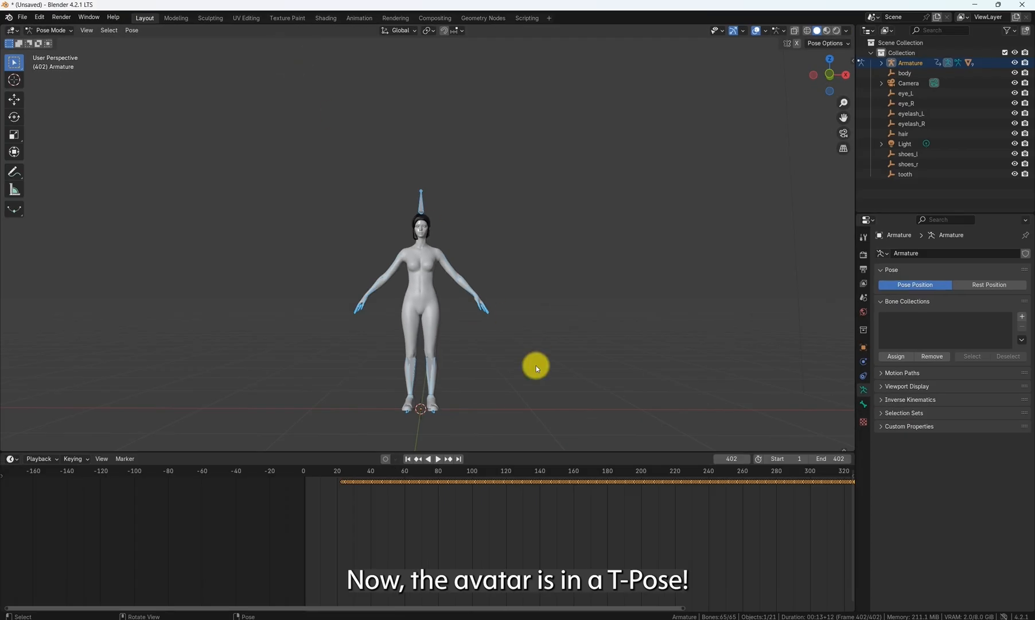
mouse_move(418, 380)
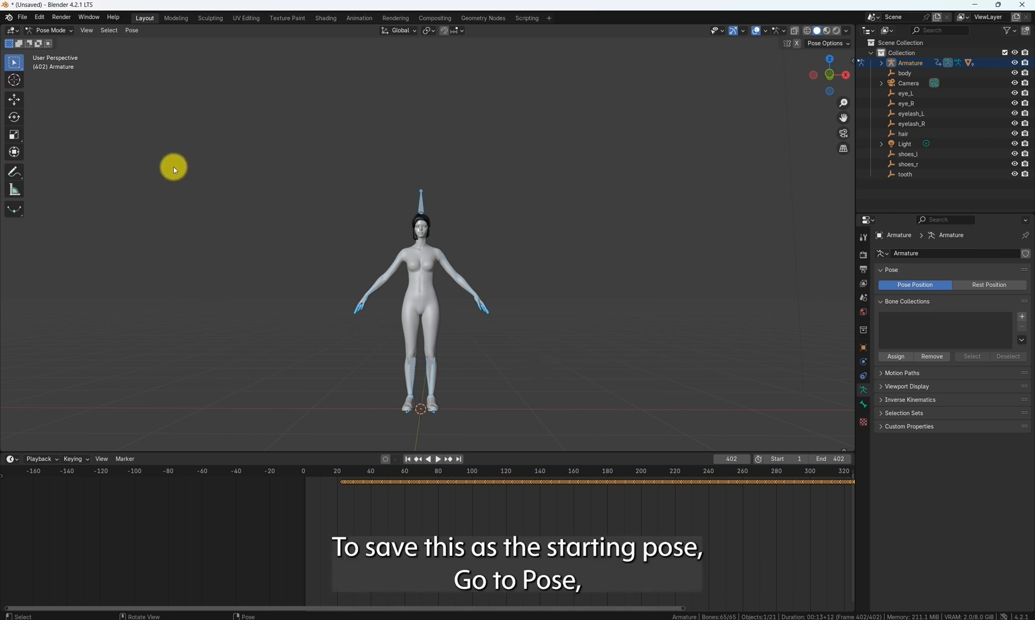
Insert a keyframe of the T-pose and return to the start of the timeline
click(131, 30)
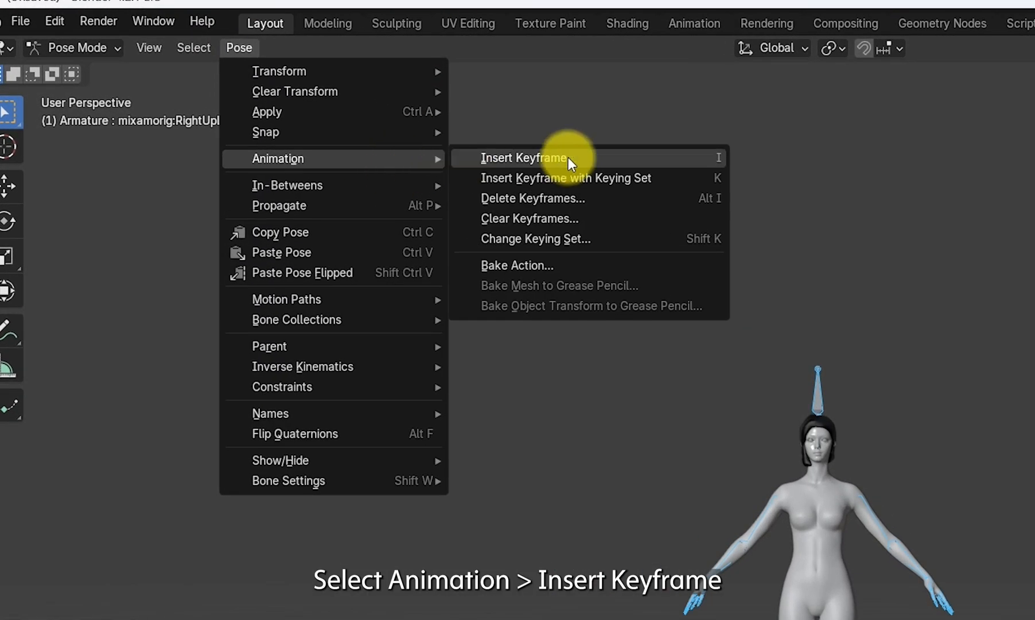
click(523, 158)
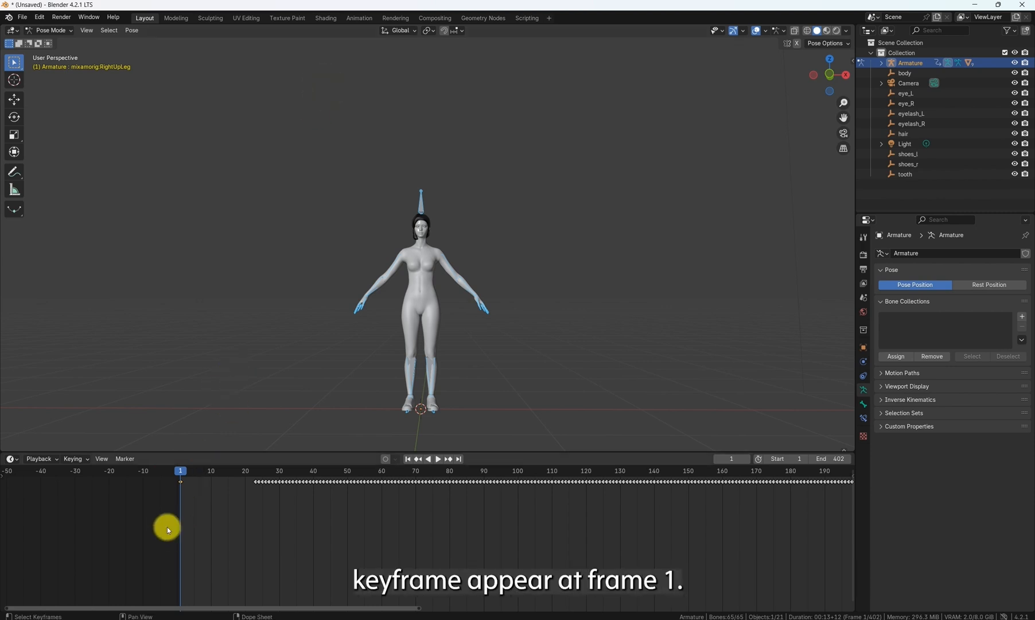
mouse_move(194, 496)
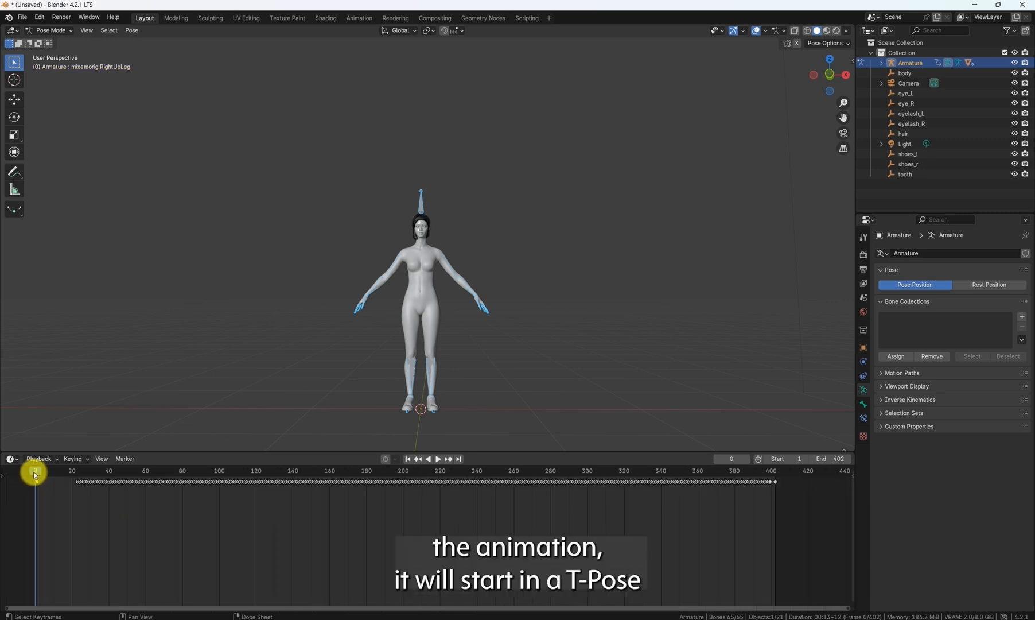
click(437, 459)
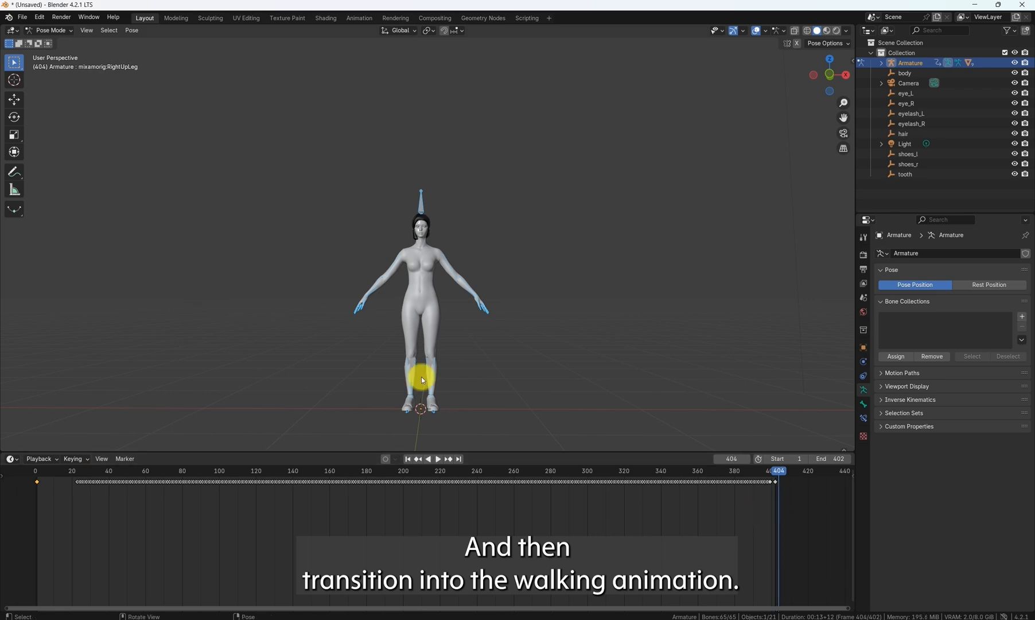
Export the animated scene as an Alembic file into Desktop/file
click(25, 17)
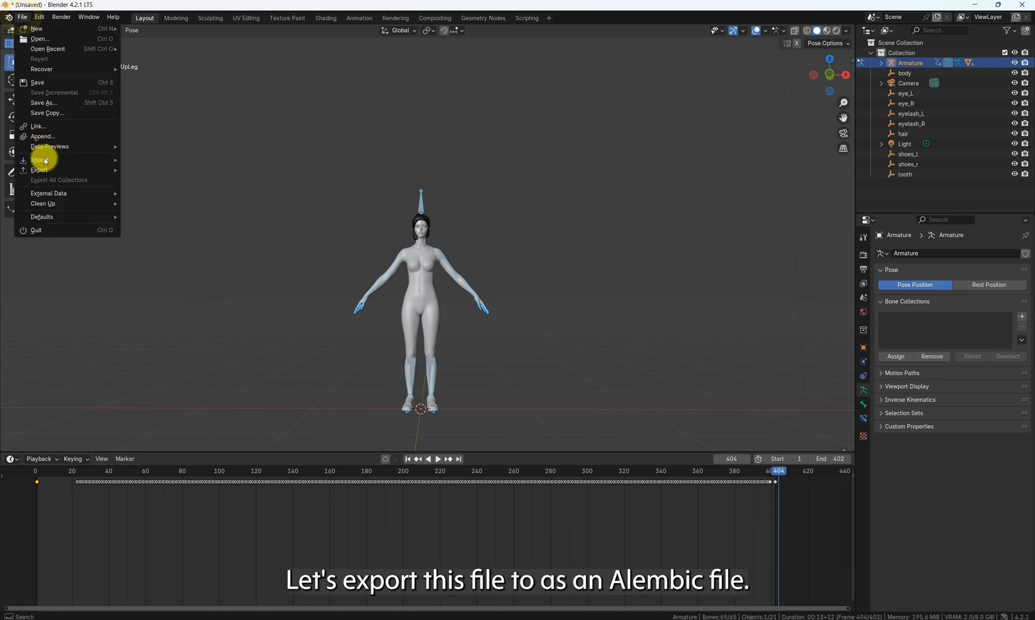
click(39, 169)
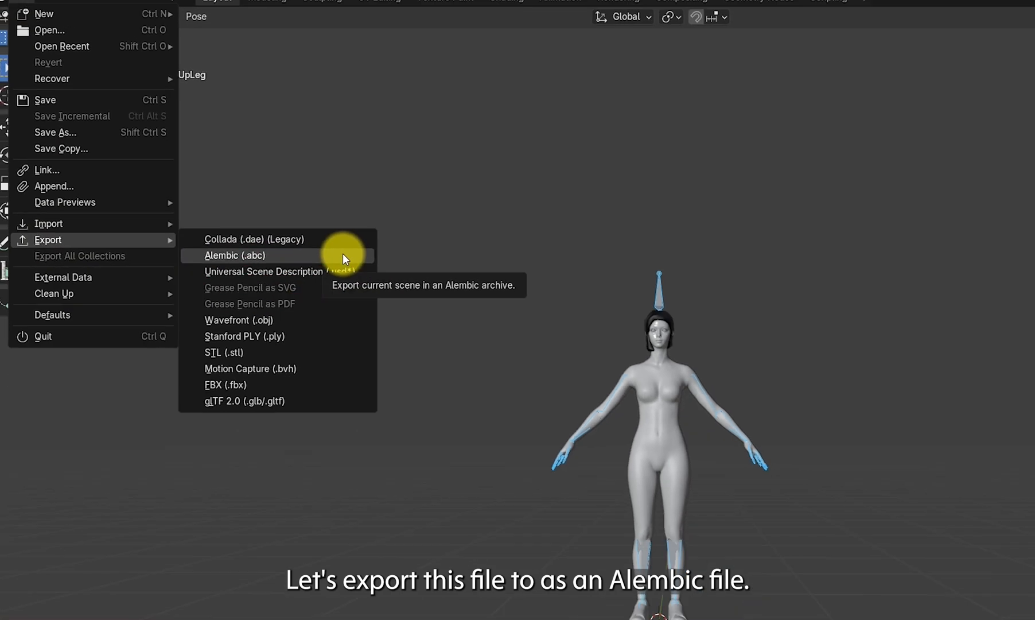
click(234, 255)
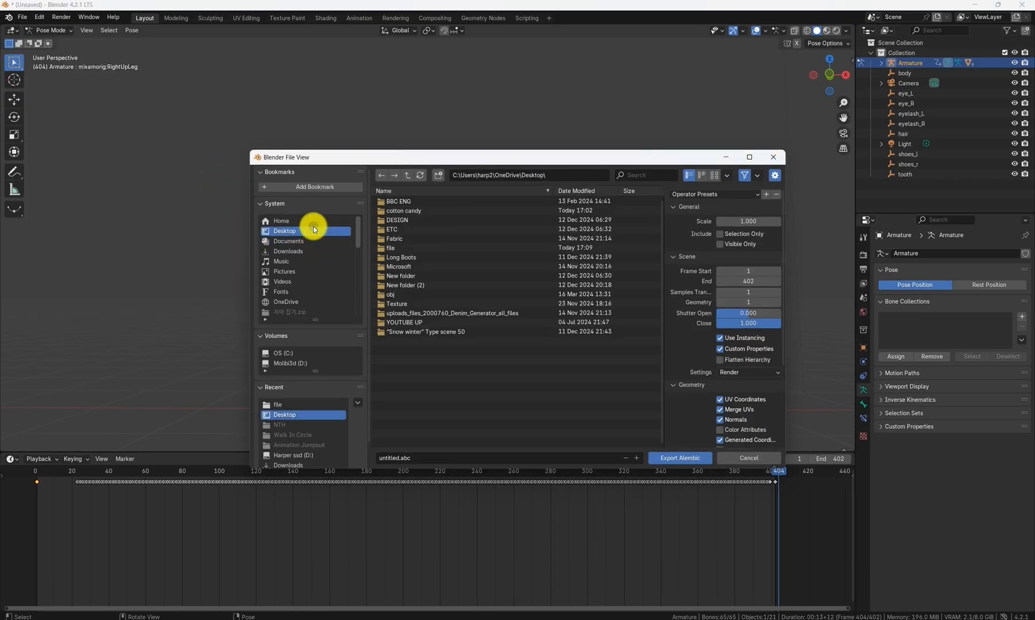
click(391, 247)
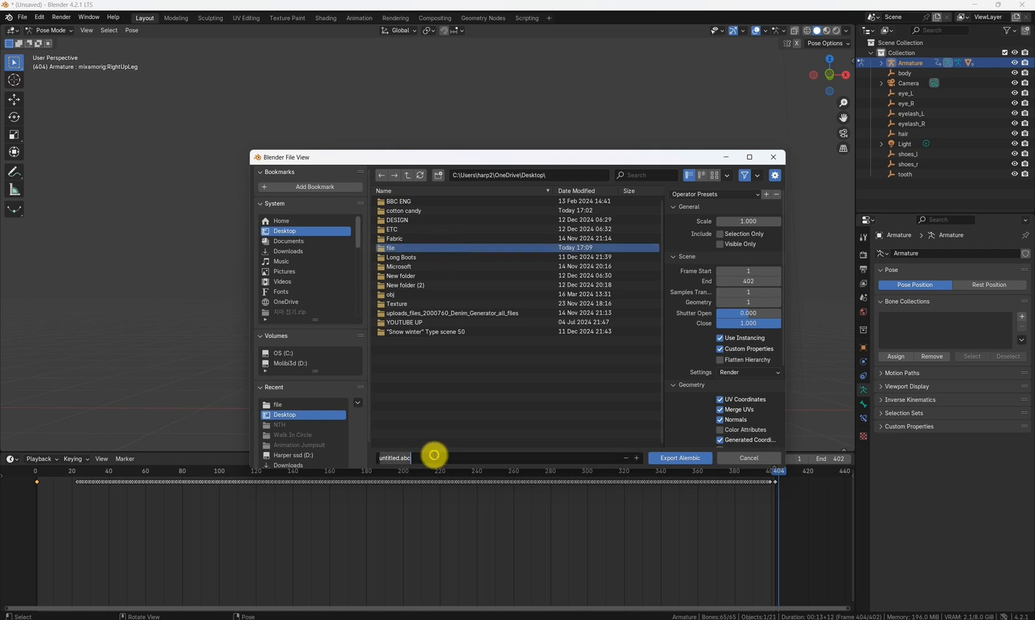
click(679, 457)
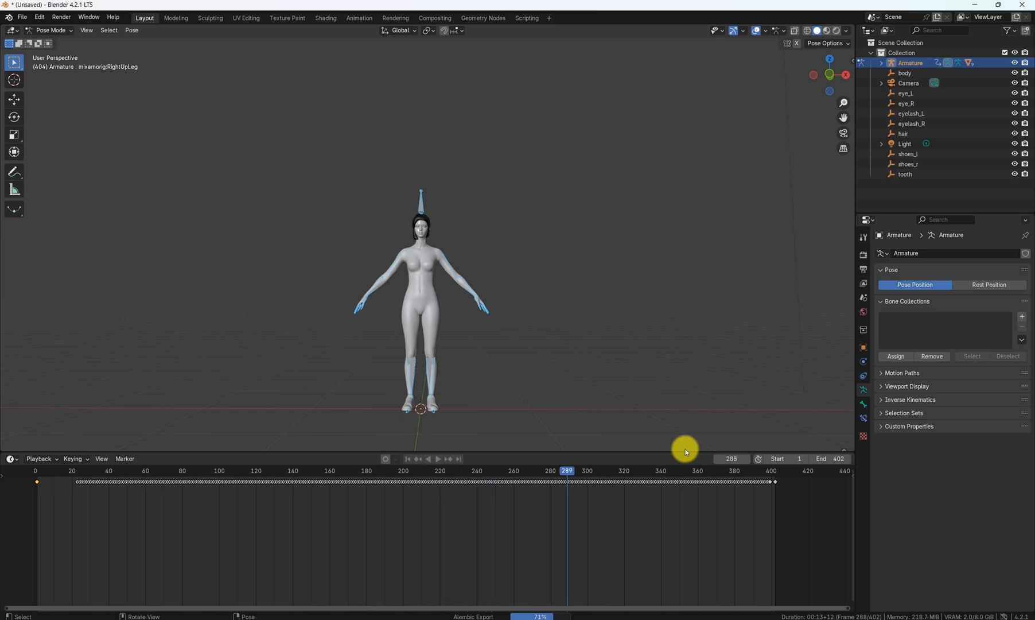
click(458, 458)
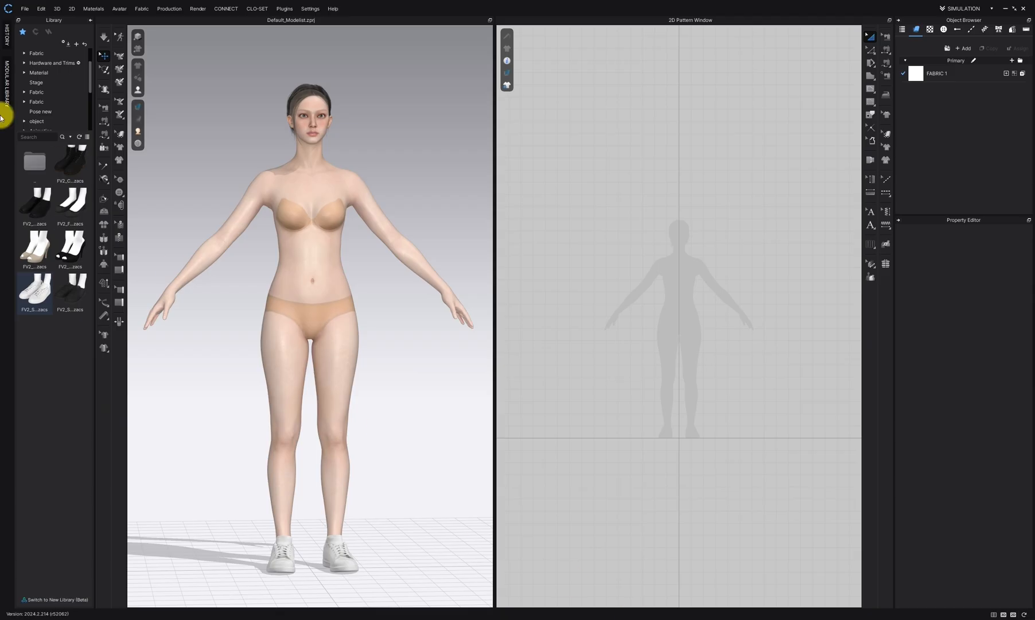
Import the untitled.abc Alembic walking avatar into CLO 3D with default settings
click(25, 10)
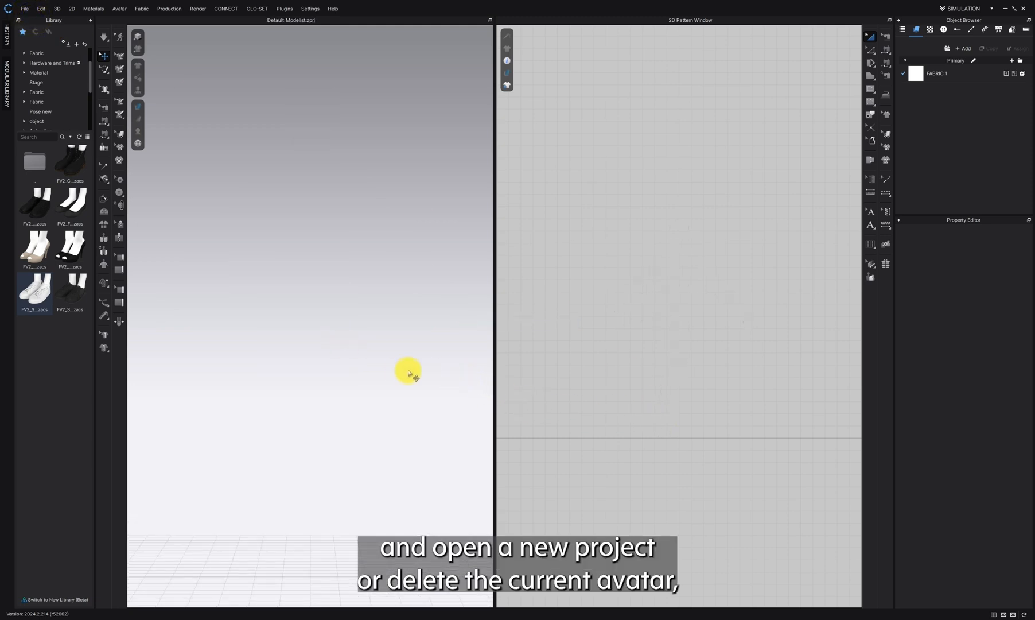
click(24, 10)
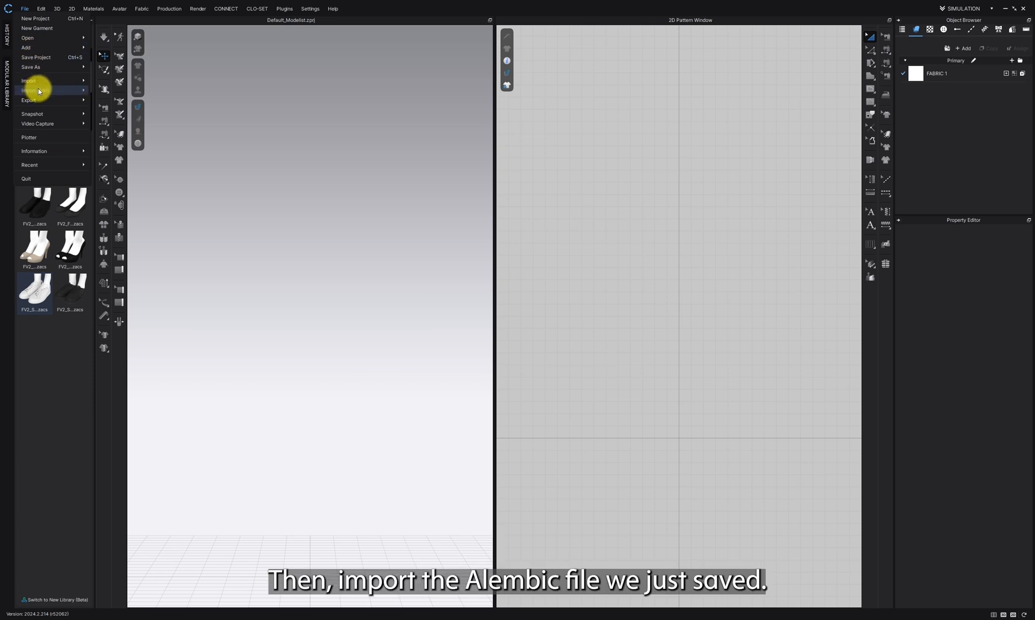
click(27, 79)
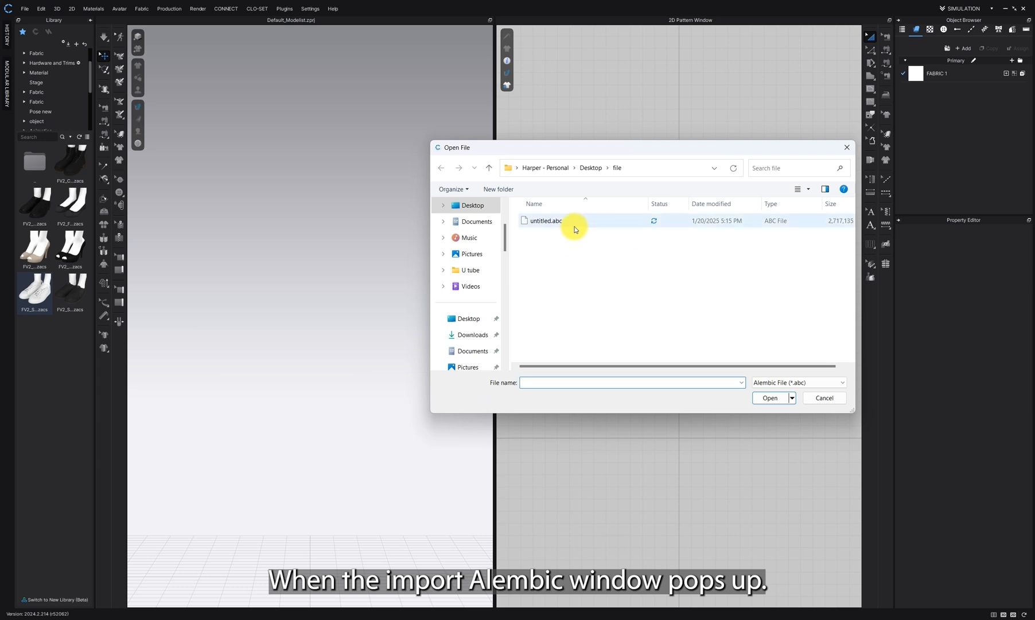
click(769, 397)
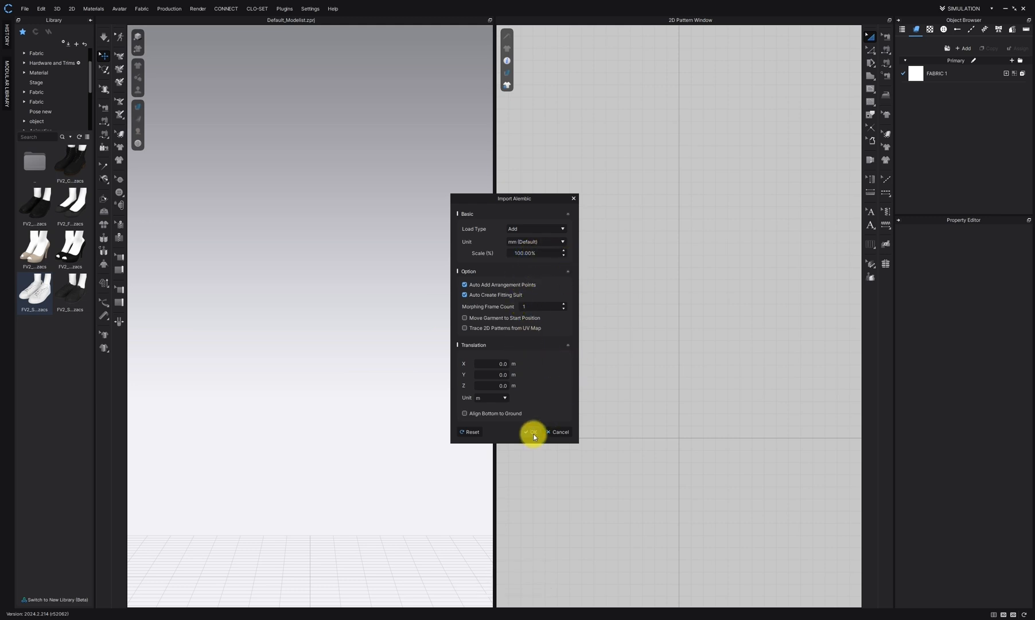
click(529, 432)
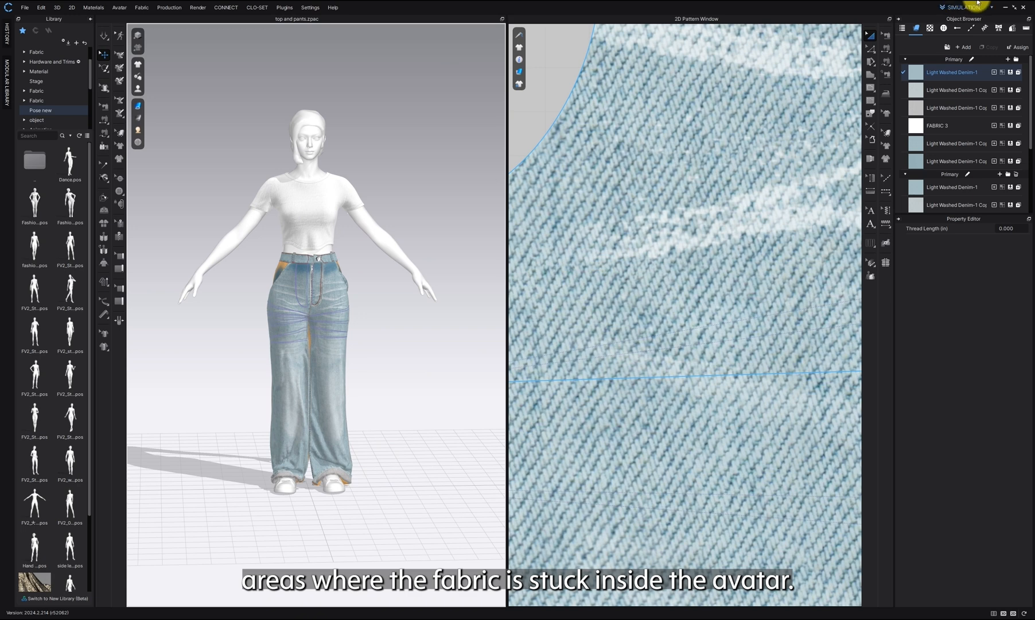
Switch to ANIMATION mode and record the walk with the garments simulating
click(964, 7)
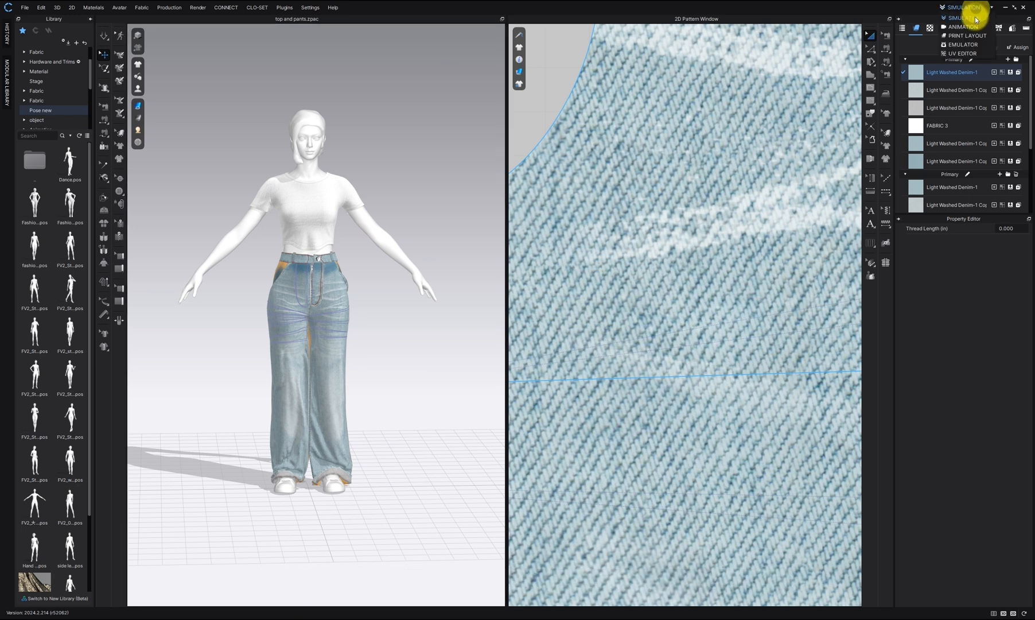
mouse_move(963, 26)
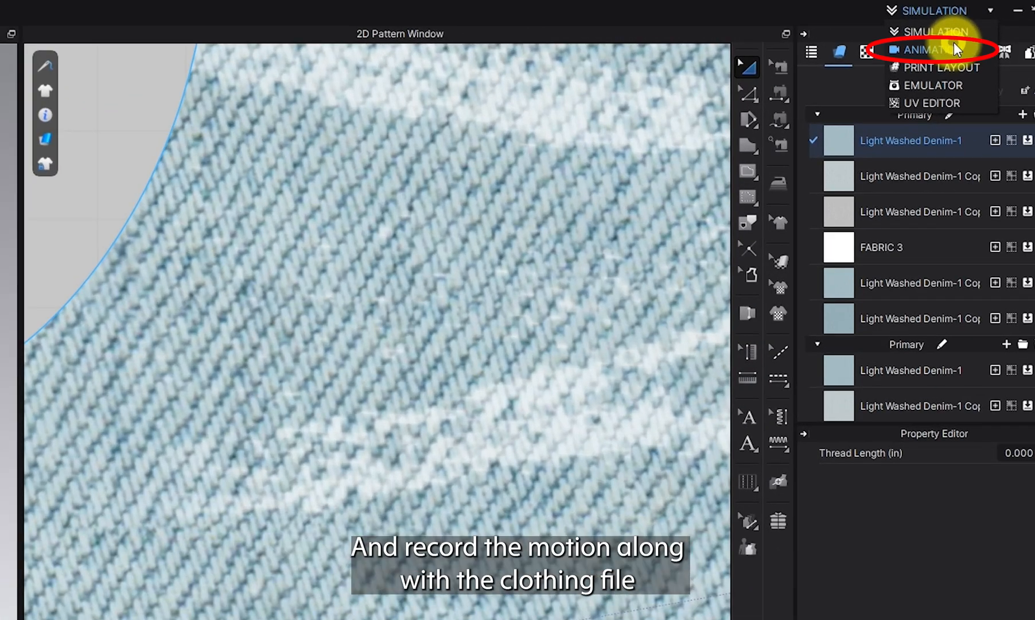
click(927, 48)
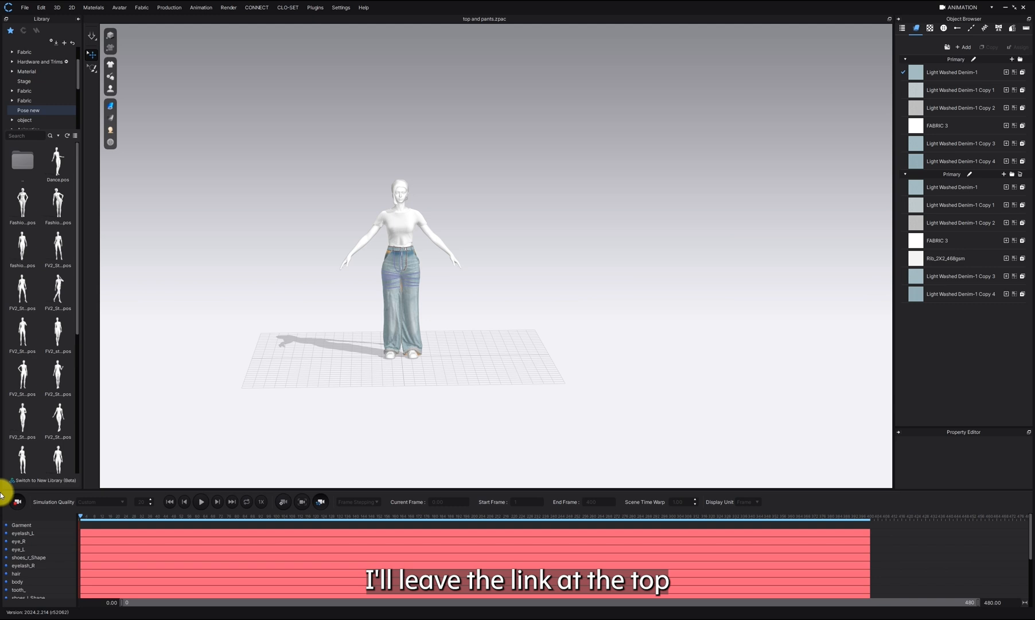
click(200, 502)
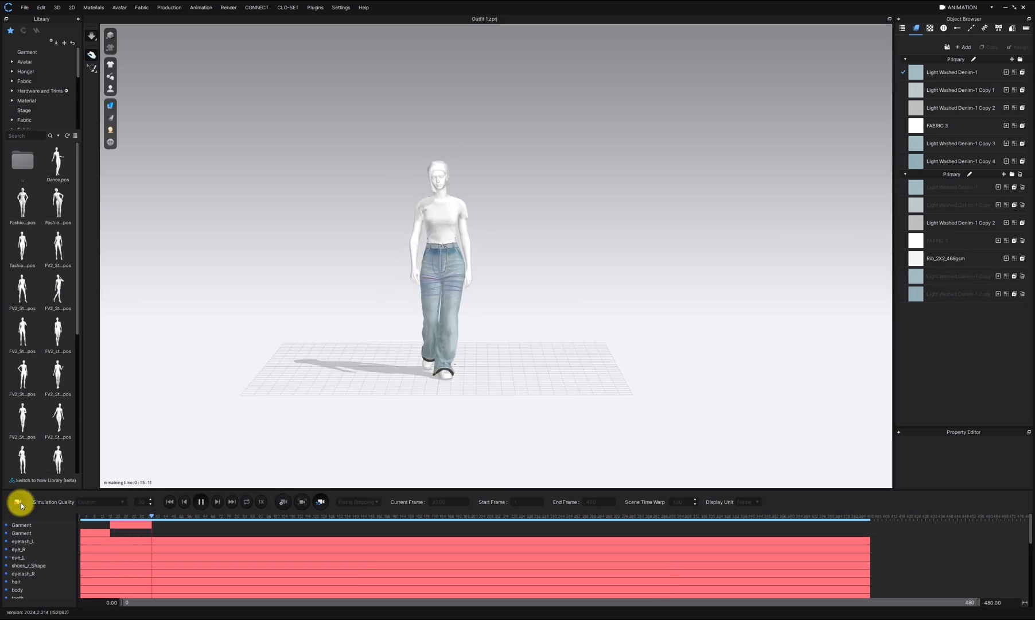
click(17, 501)
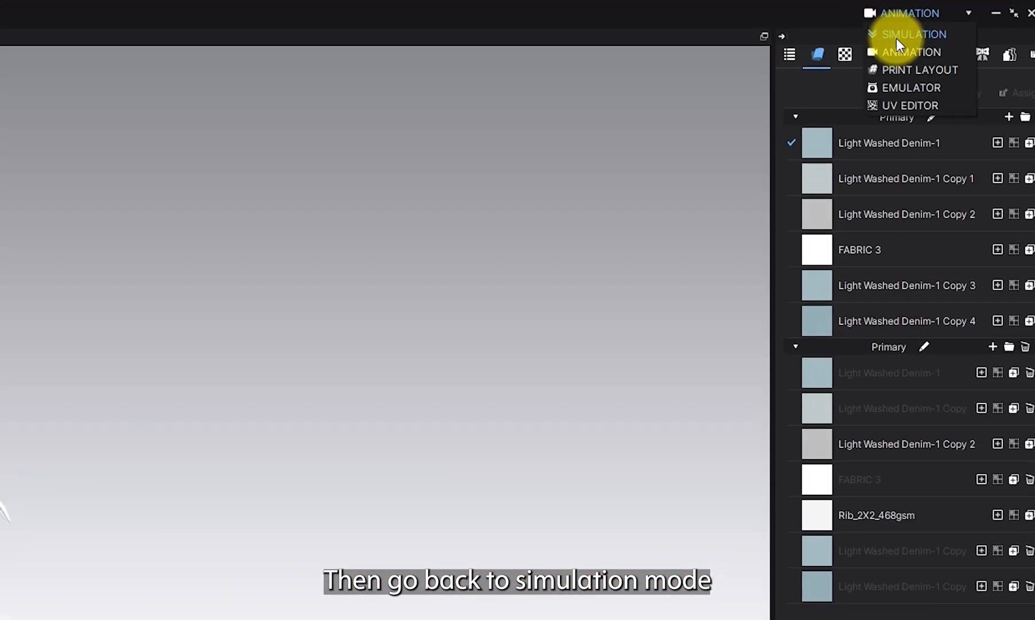
Export the dressed walking avatar as an Alembic (OGAWA) file with Thick garments and Unified UV Coordinates
click(904, 33)
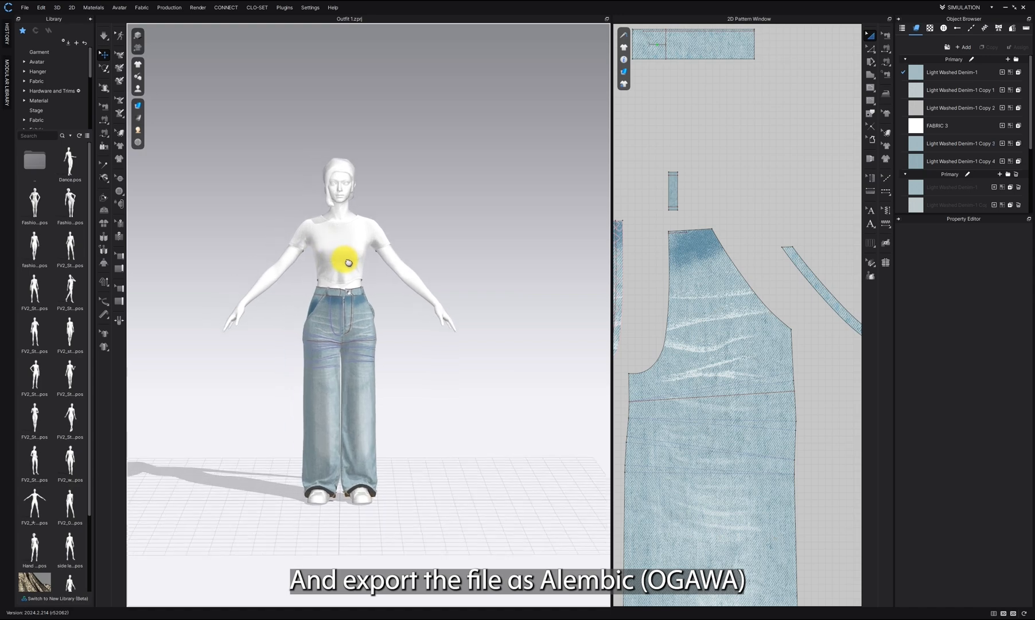
click(23, 8)
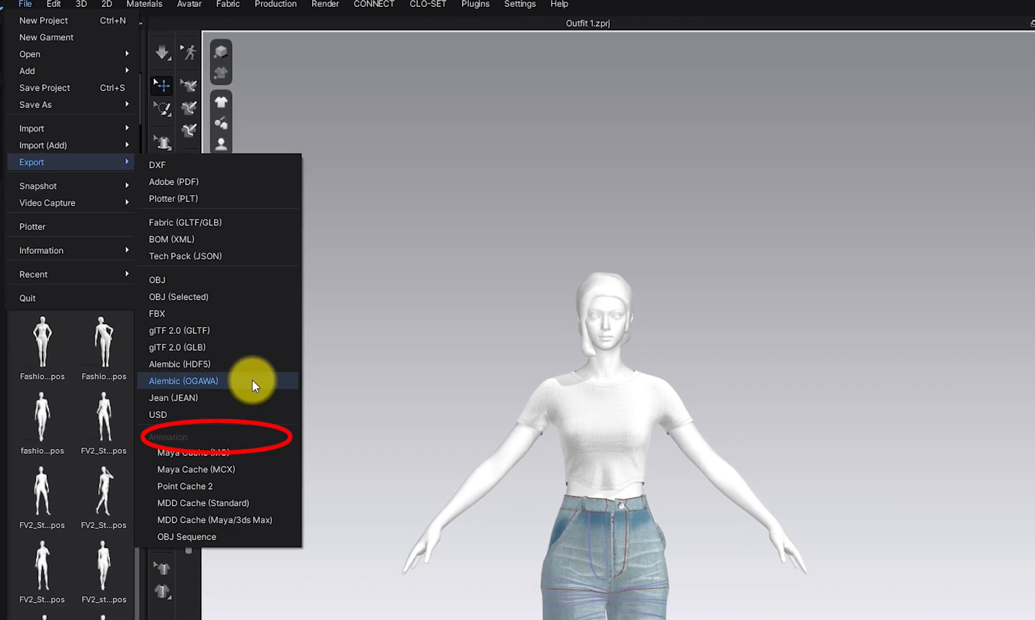
click(184, 379)
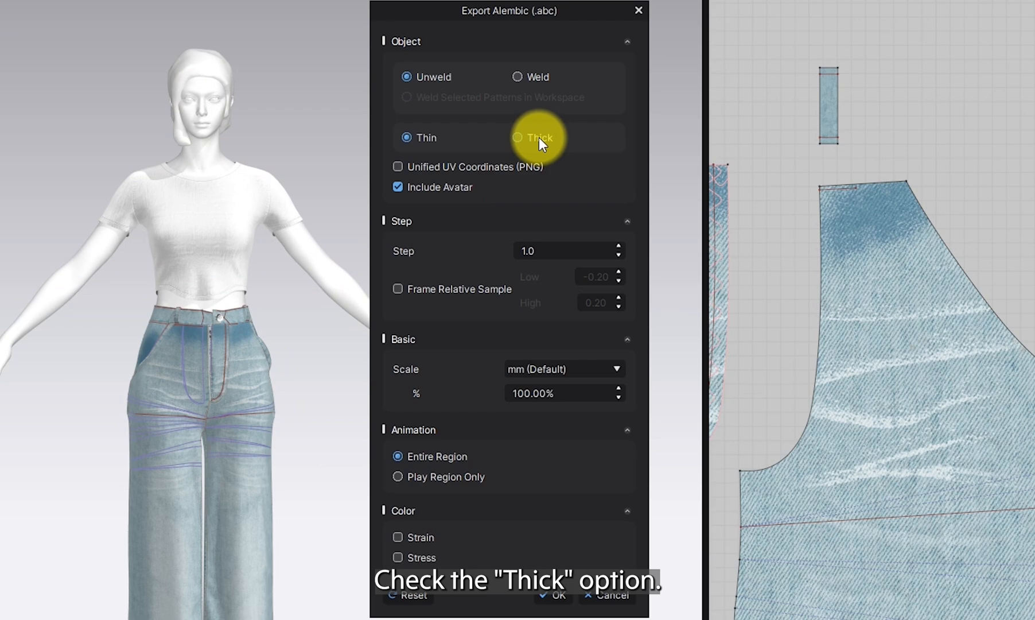
click(519, 137)
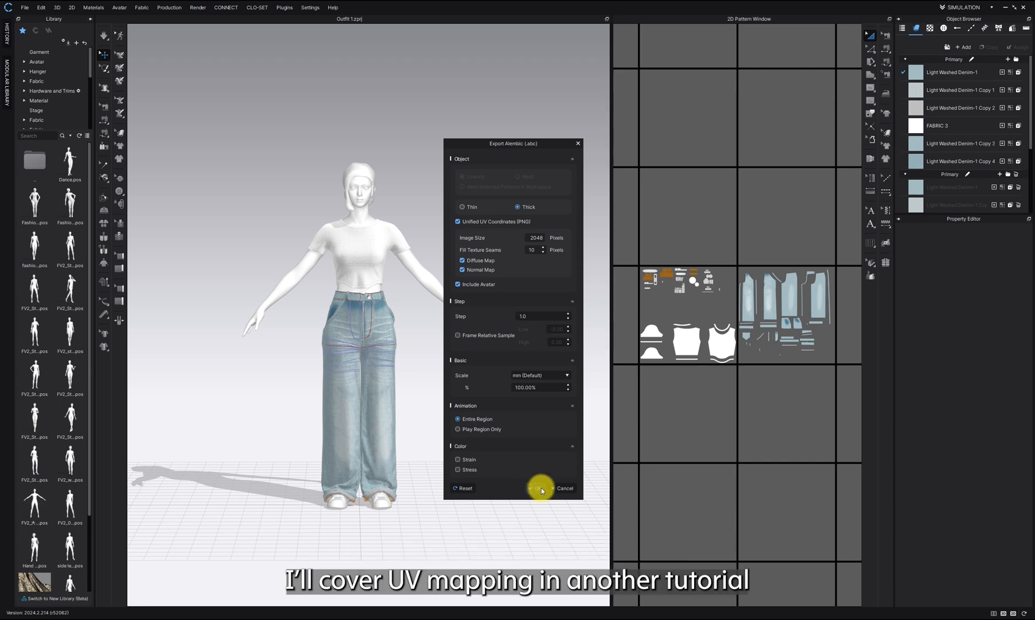
click(535, 487)
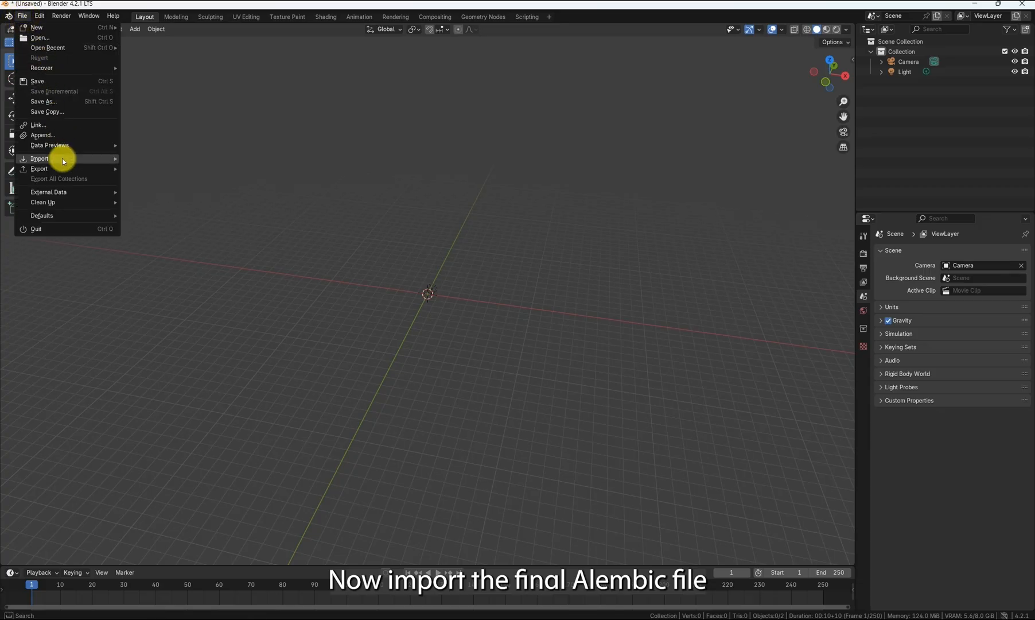
Import 'final animation.abc' via Alembic and play the walk cycle to frame 320
click(40, 159)
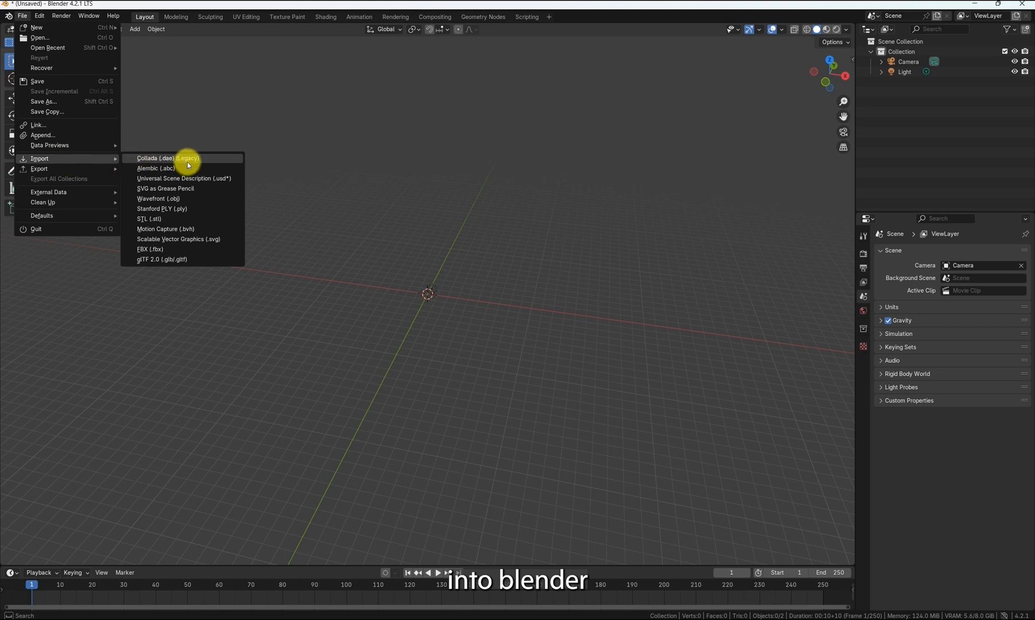
click(156, 167)
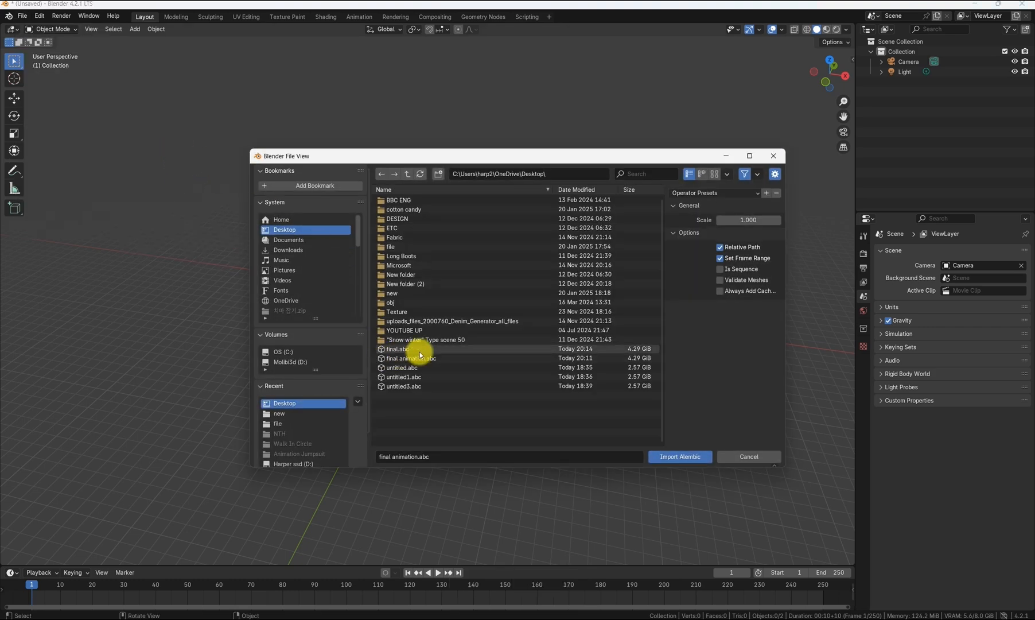
click(679, 455)
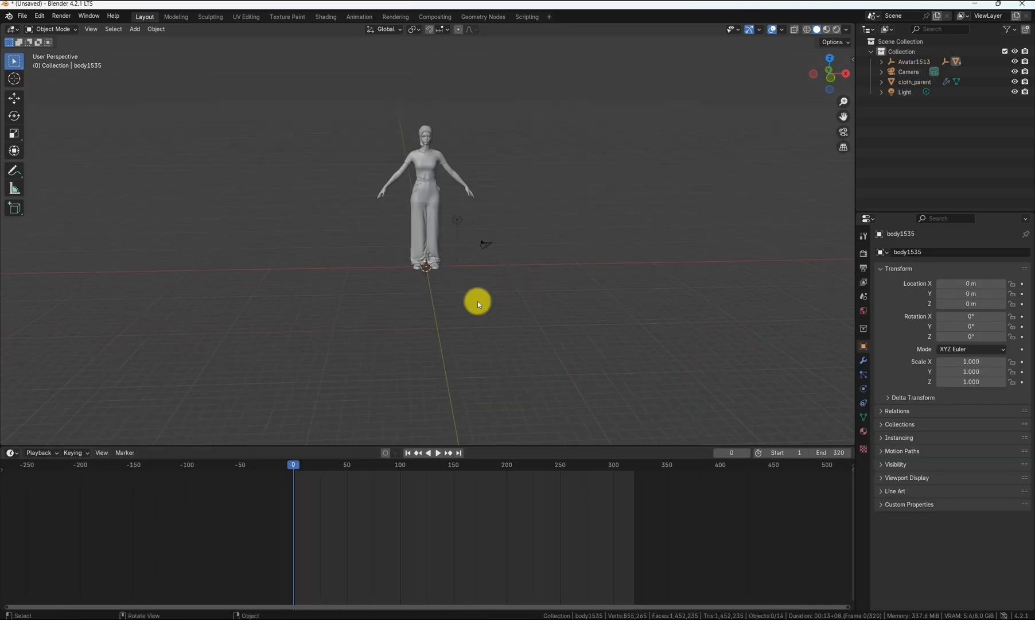
click(436, 452)
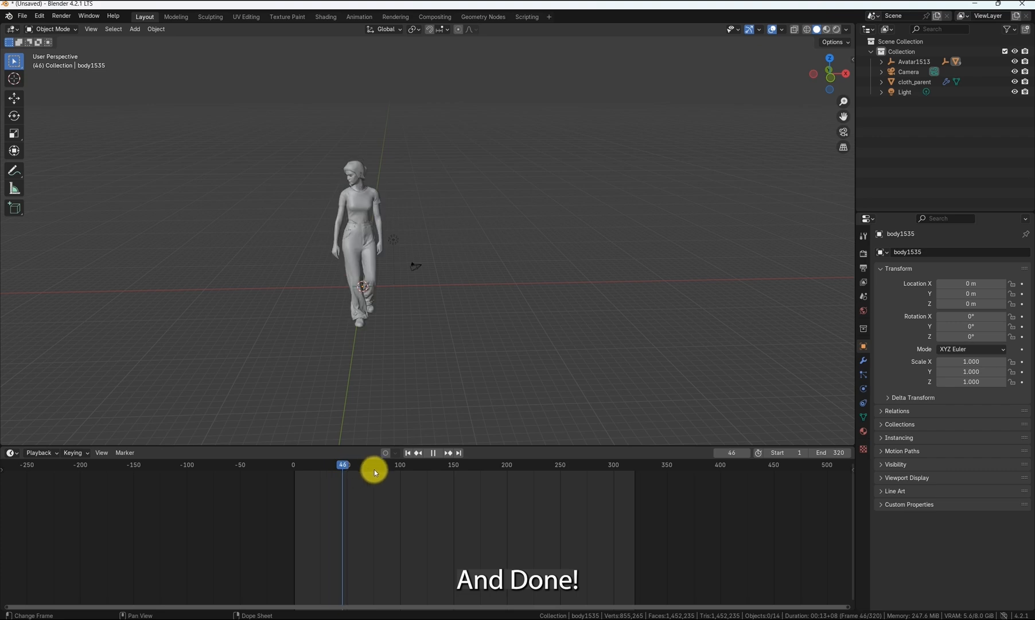